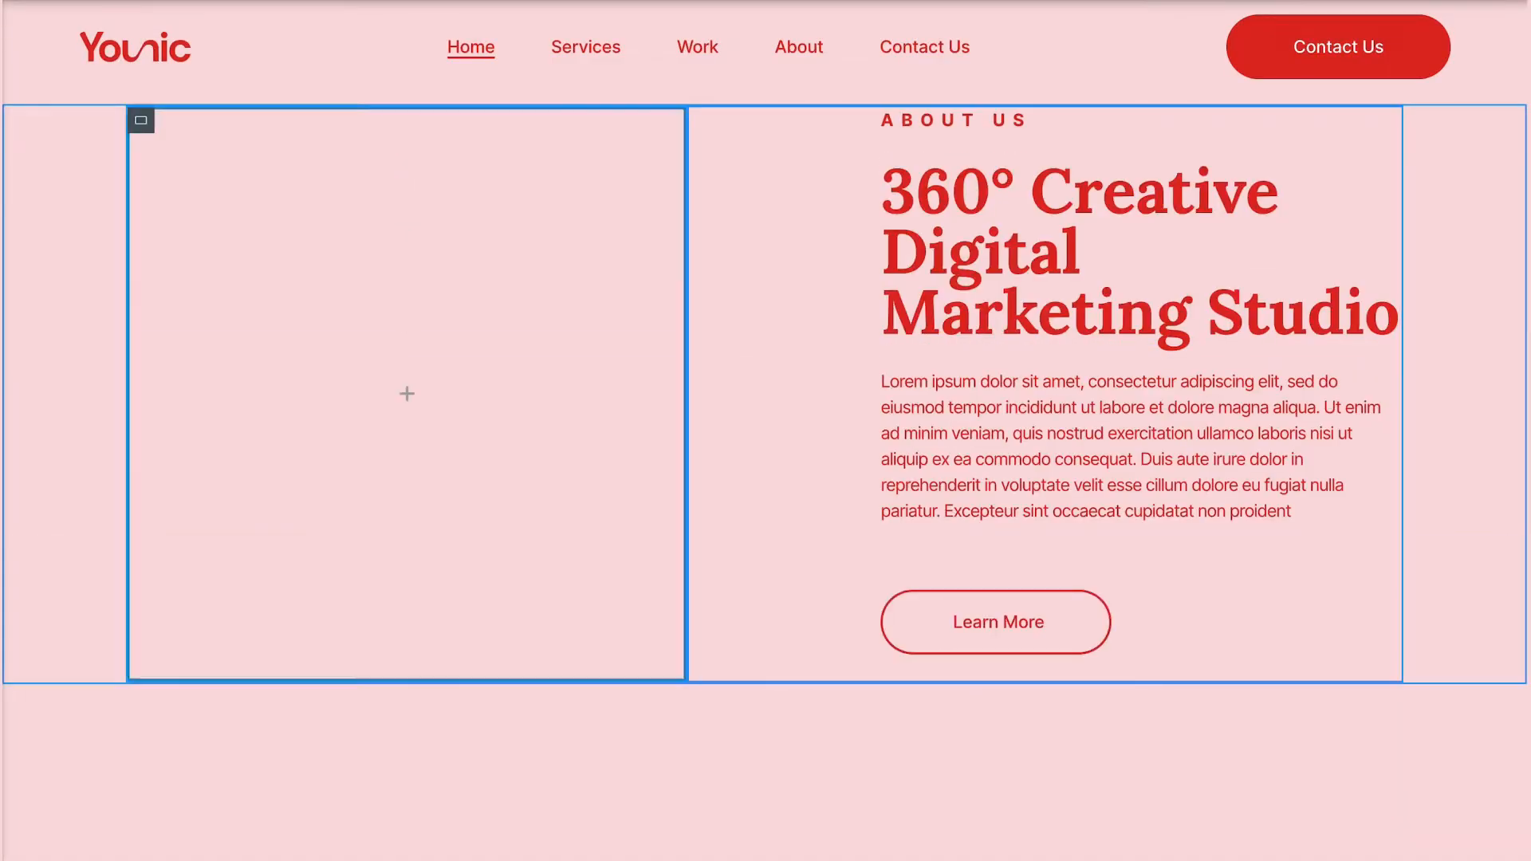
Preview the About section at tablet width, then start adding new Flexbox containers
click(670, 11)
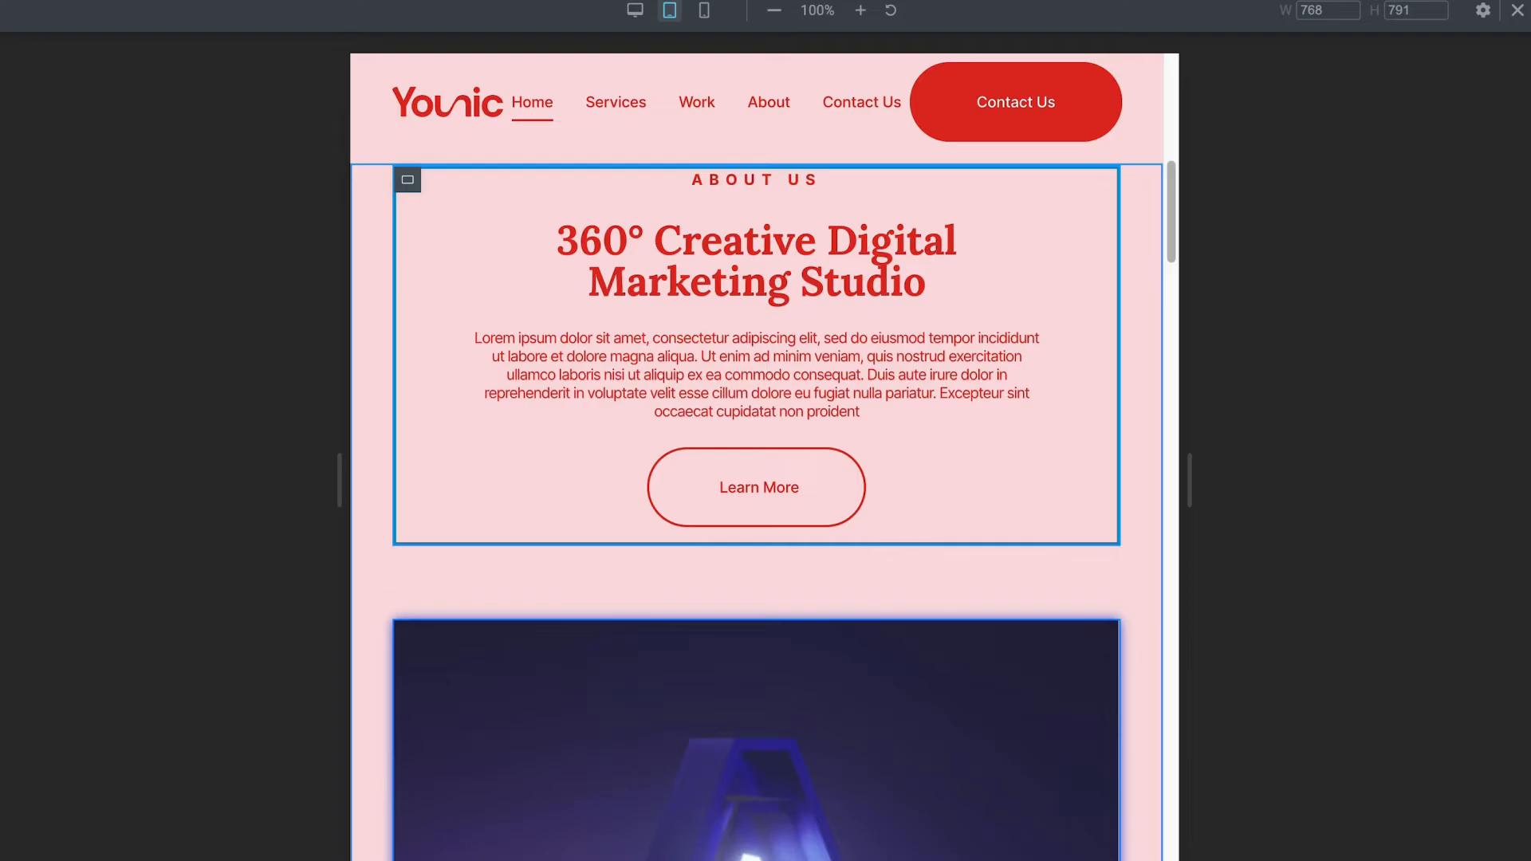
click(703, 12)
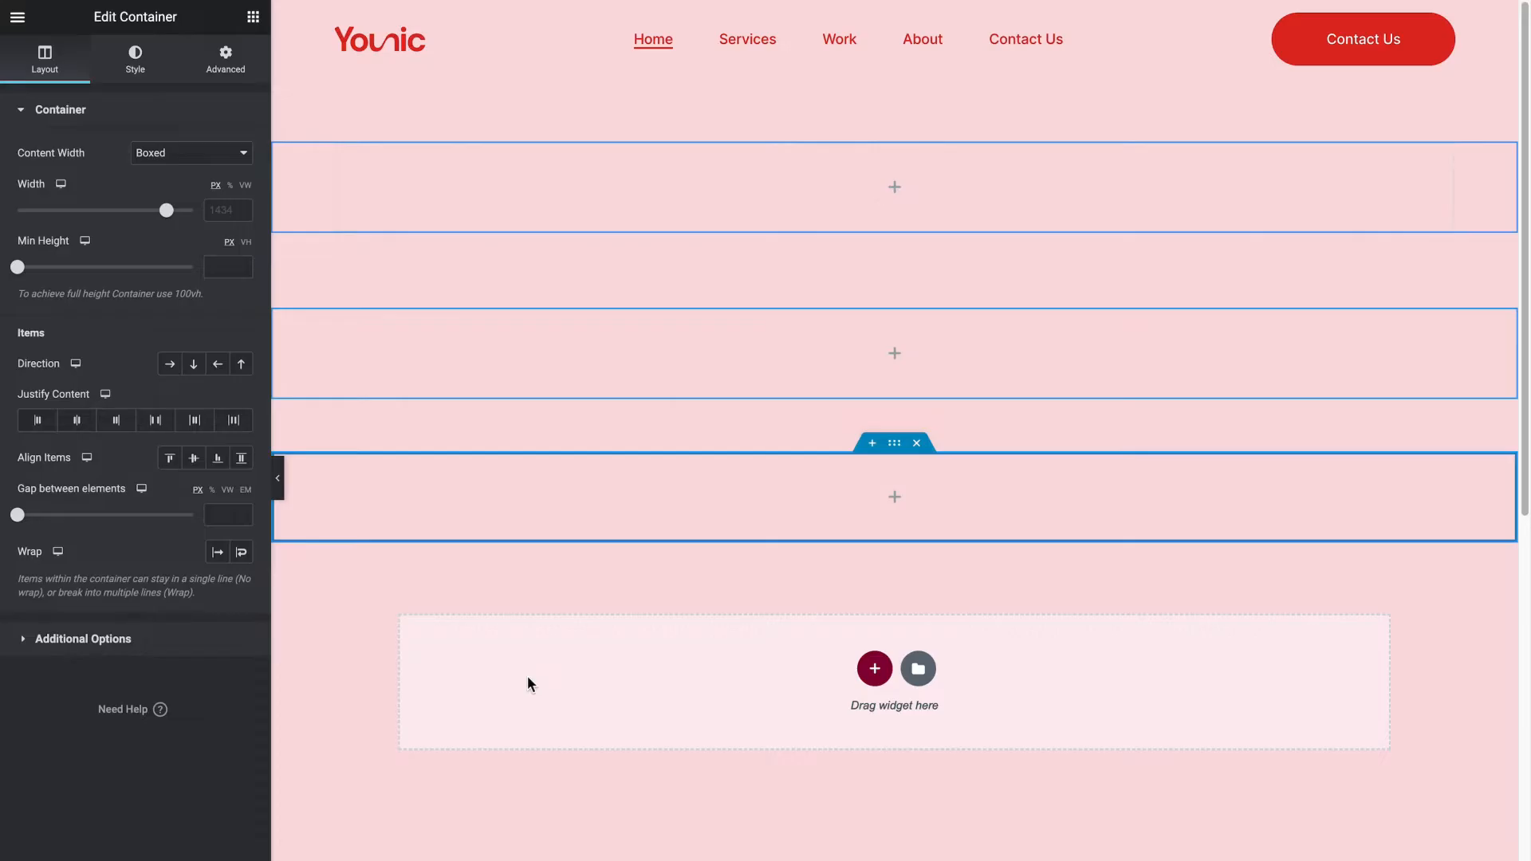
Resize the left inner container, trying half and 75 percent width before settling
drag(16, 266, 49, 266)
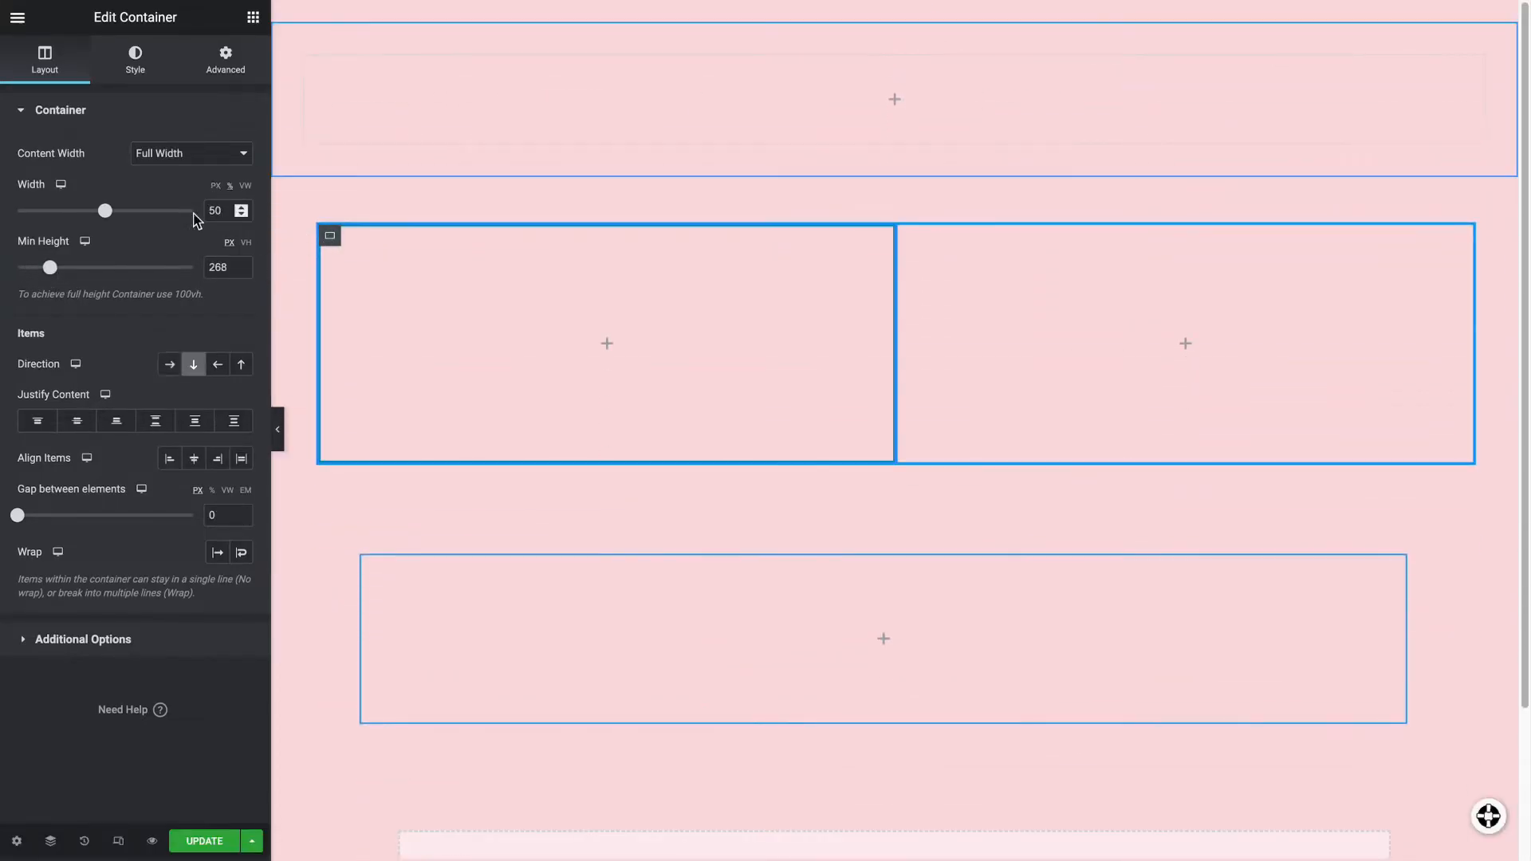
drag(106, 210, 149, 210)
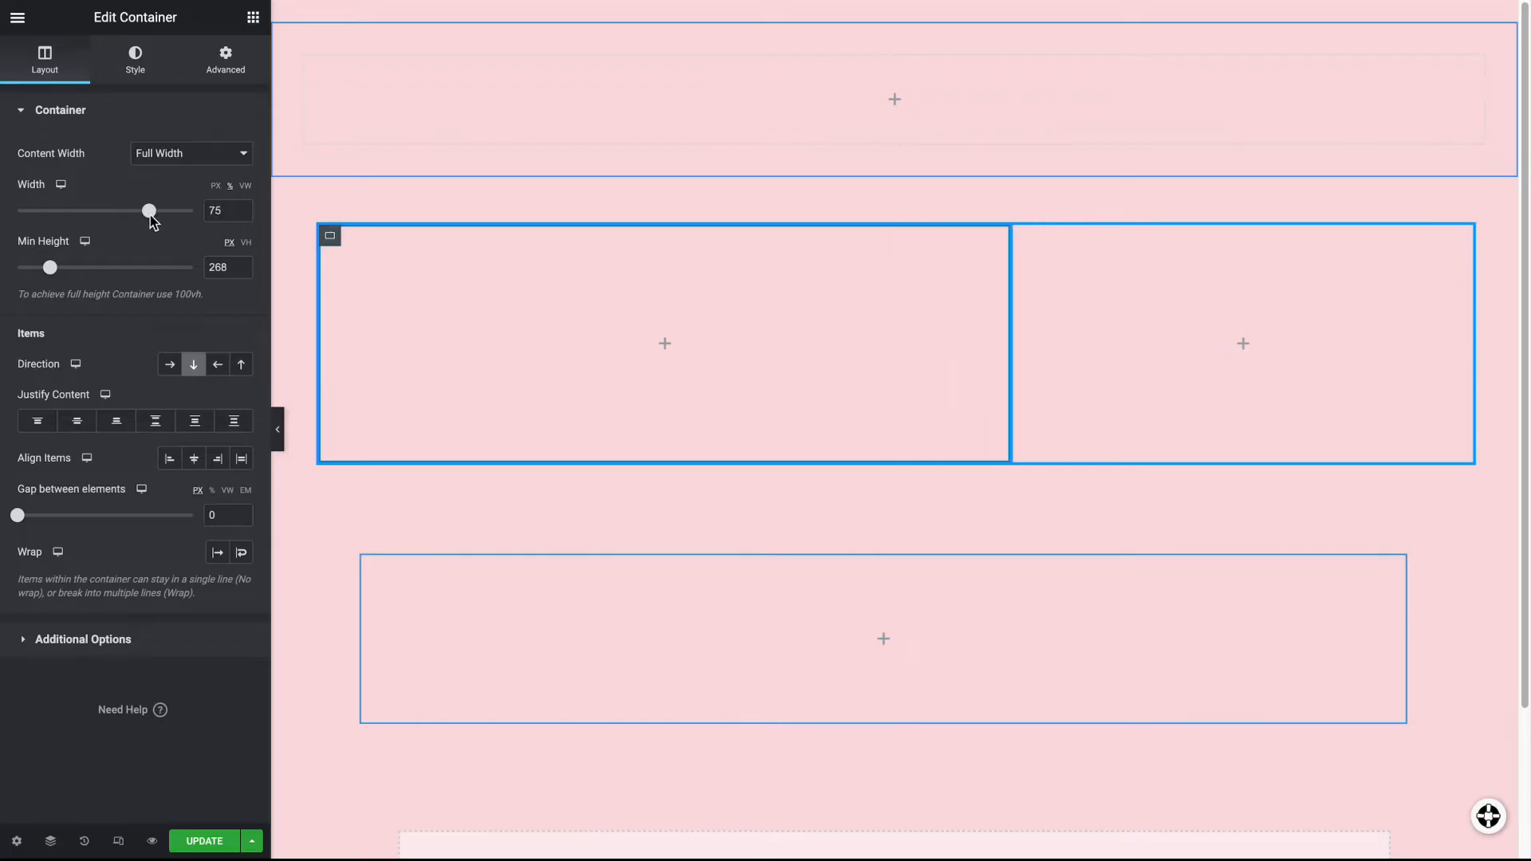
drag(148, 210, 85, 211)
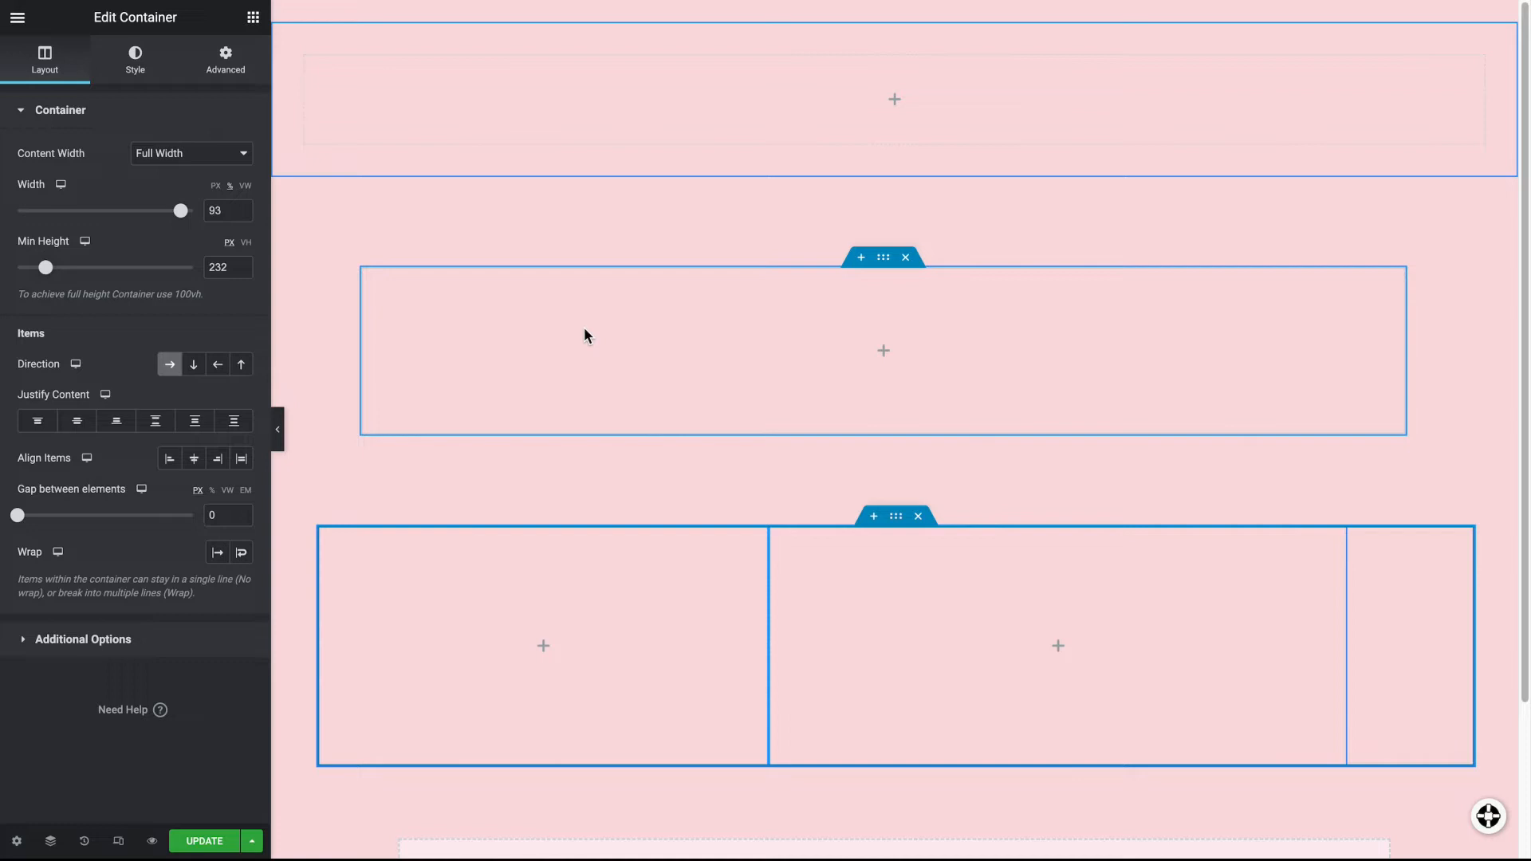
Add a Container widget inside the middle row and give it a minimum height
click(254, 16)
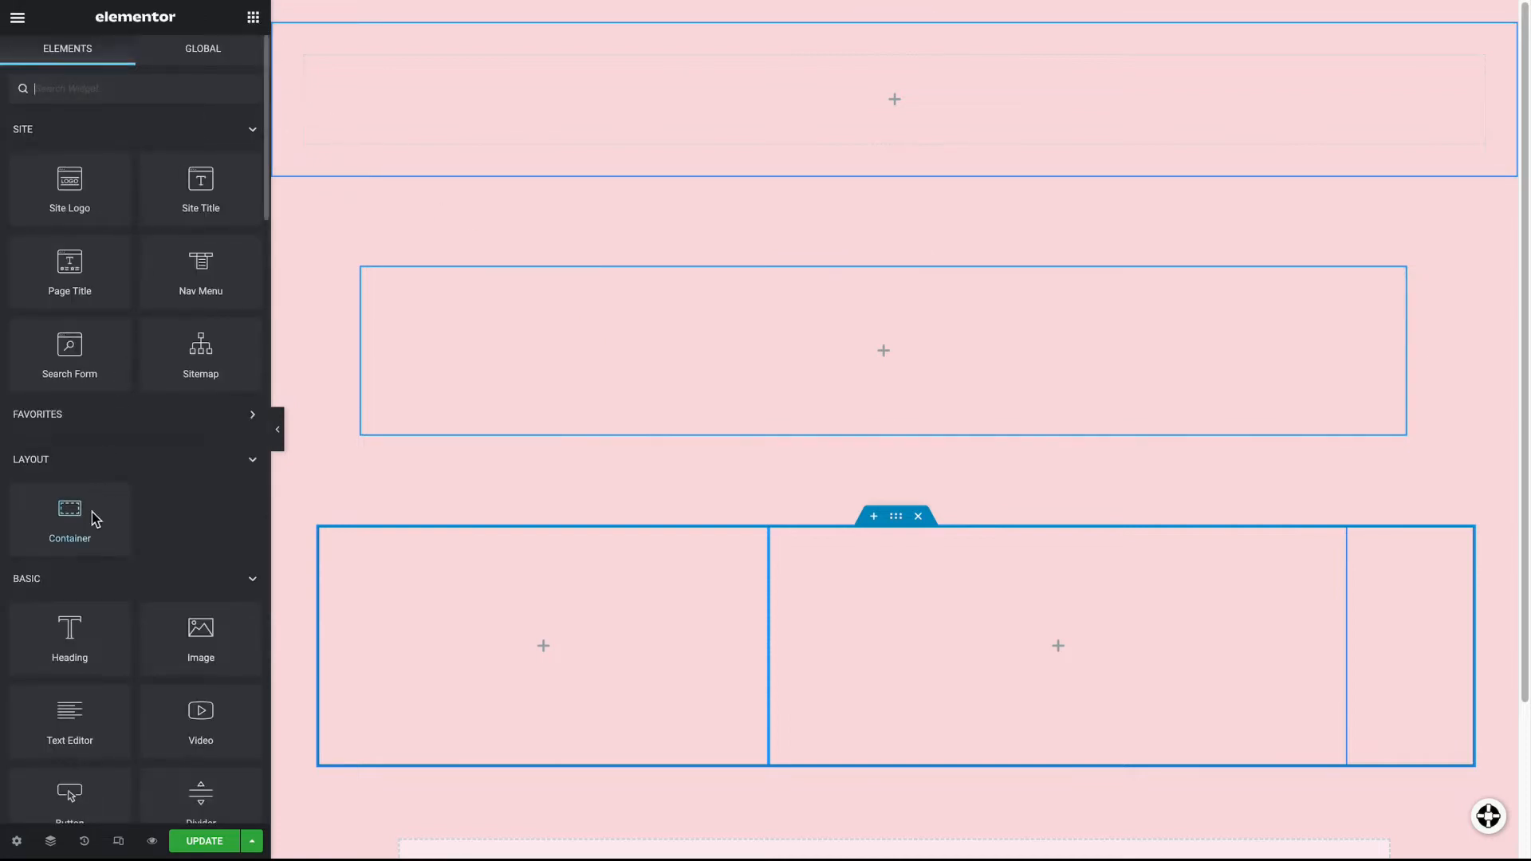
click(881, 351)
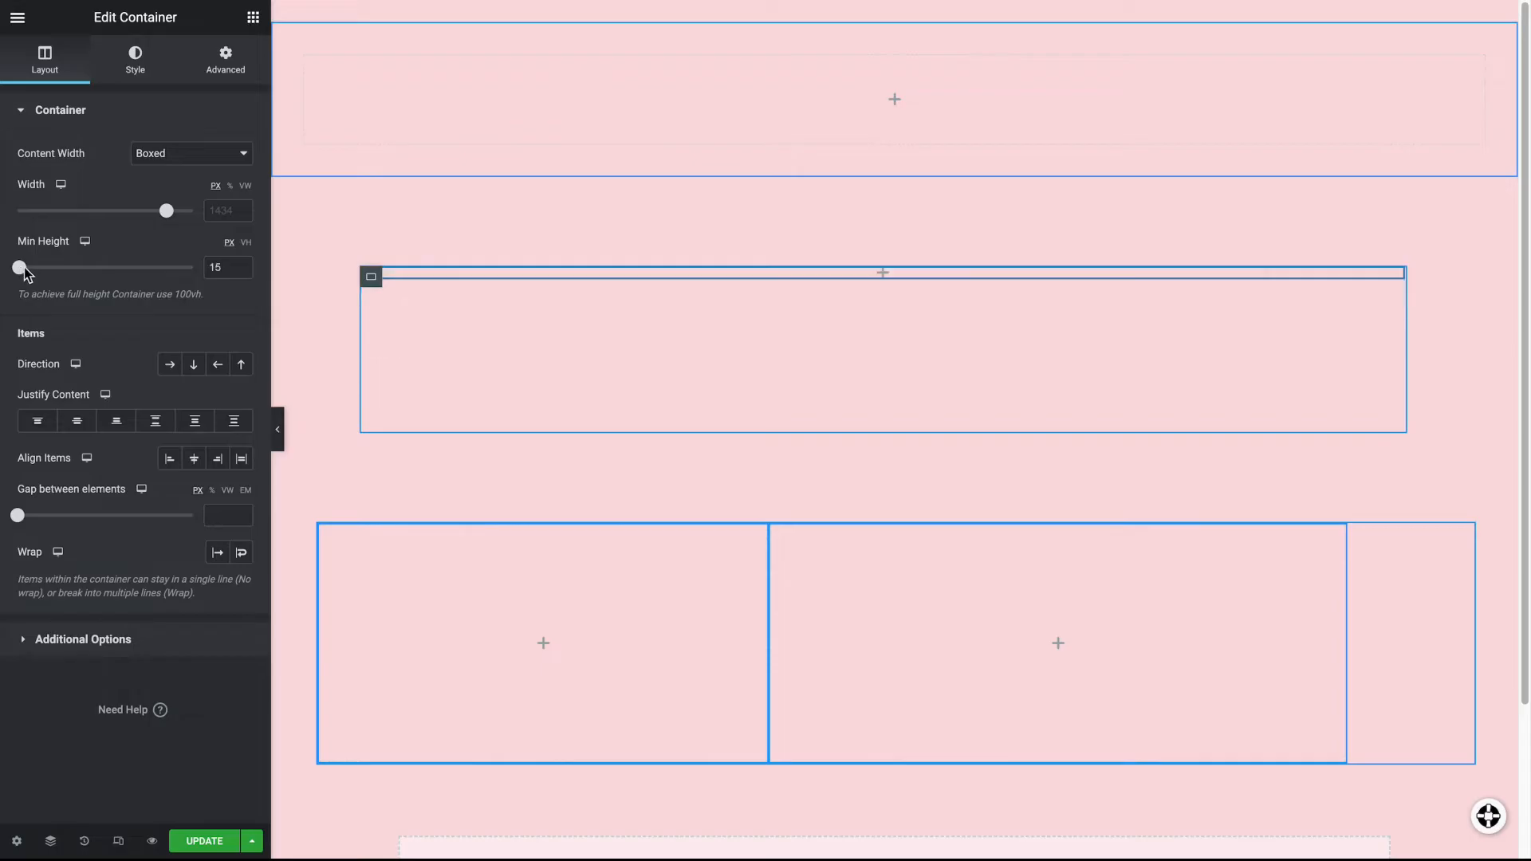
drag(16, 268, 32, 267)
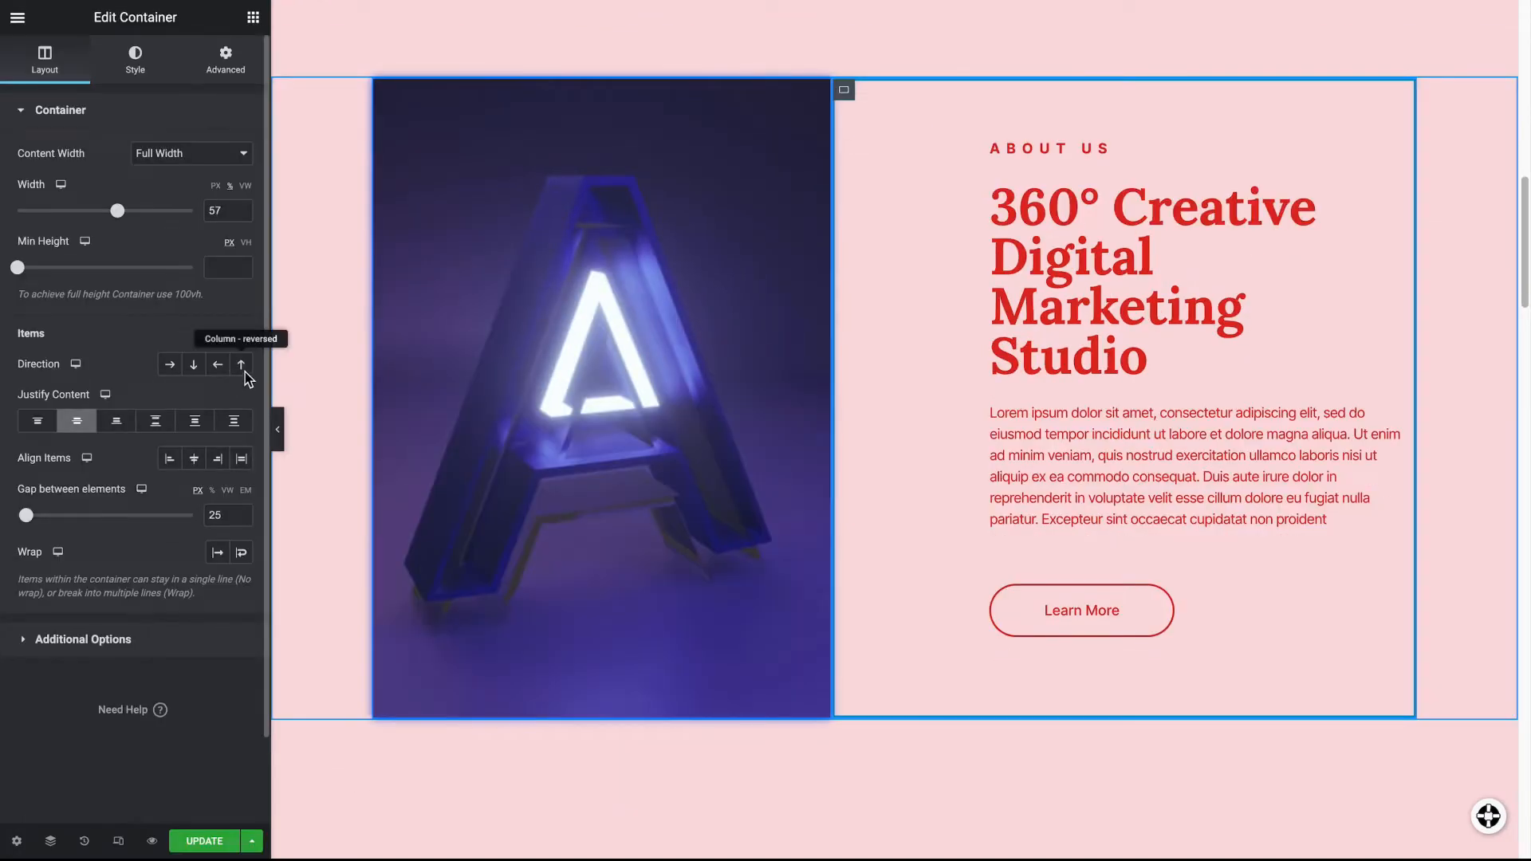
Try Column-reversed direction for the About Us text, then restore normal Column order
click(241, 364)
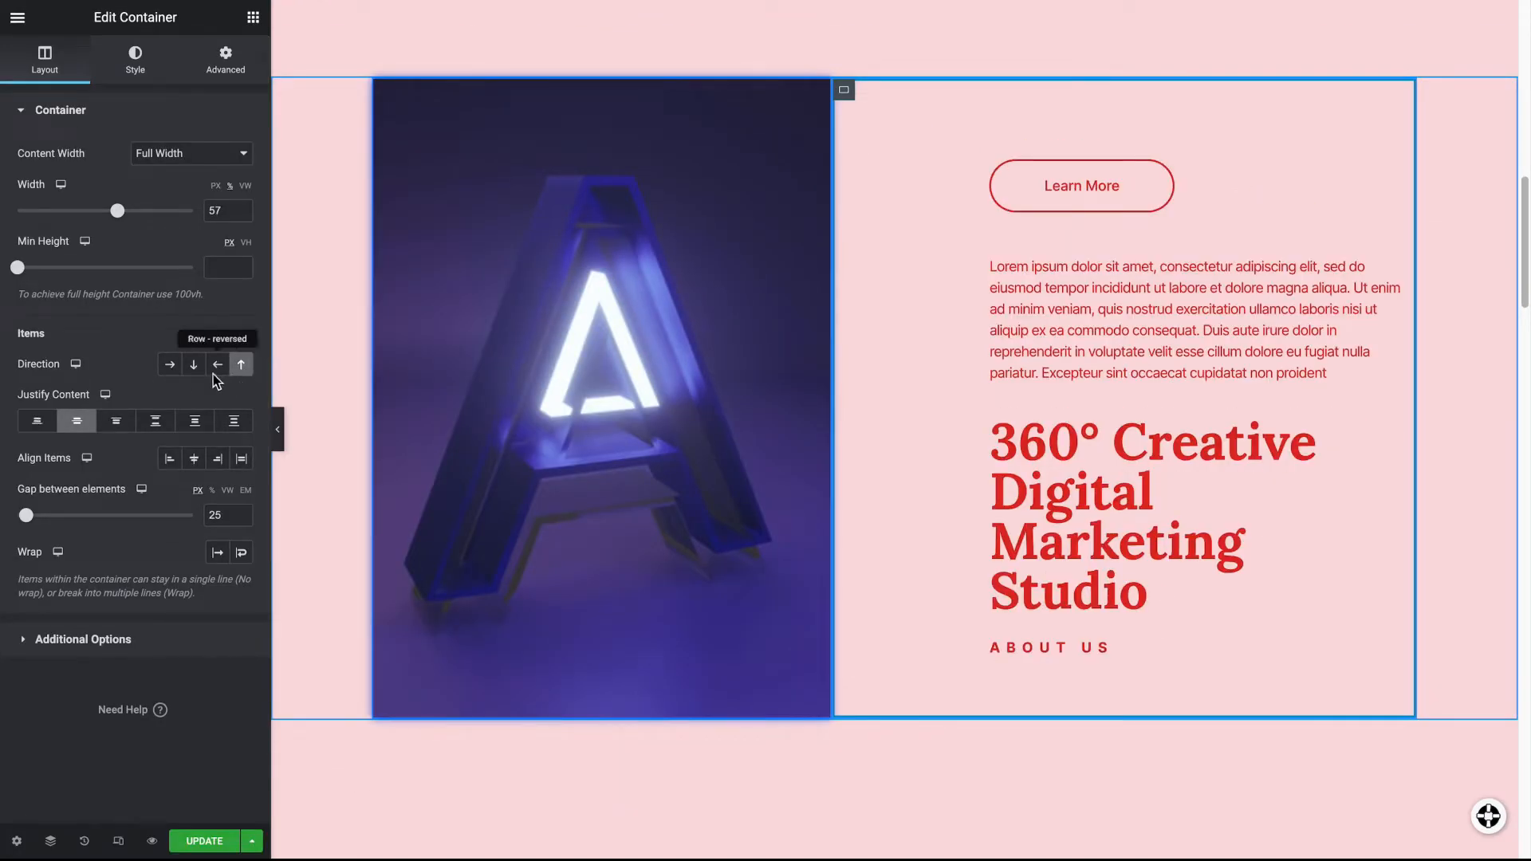
click(193, 363)
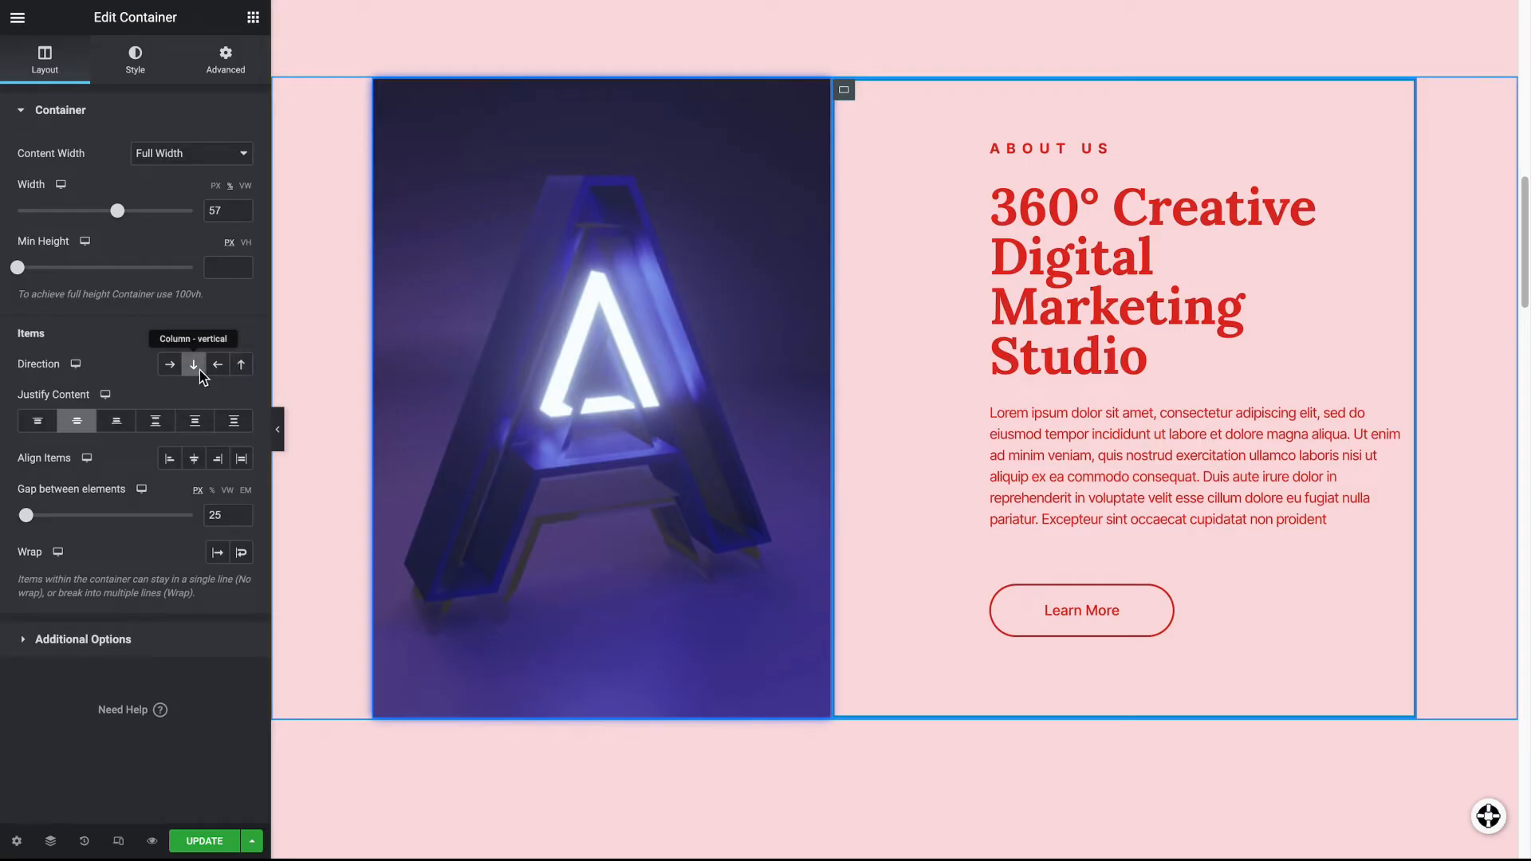
Try centering and right-aligning the About Us items, then return them to start alignment
click(193, 458)
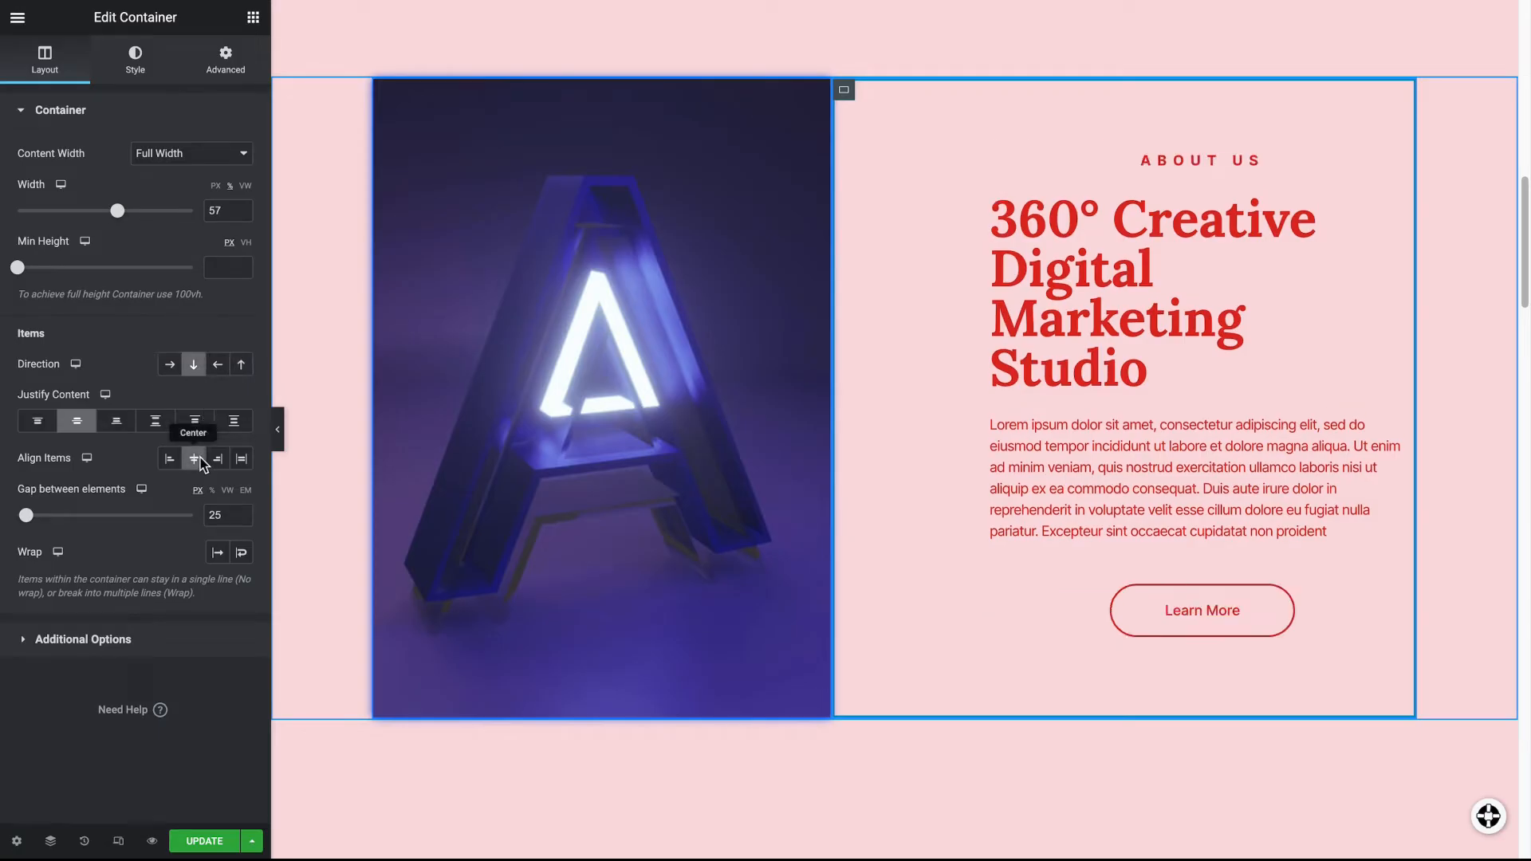
click(216, 459)
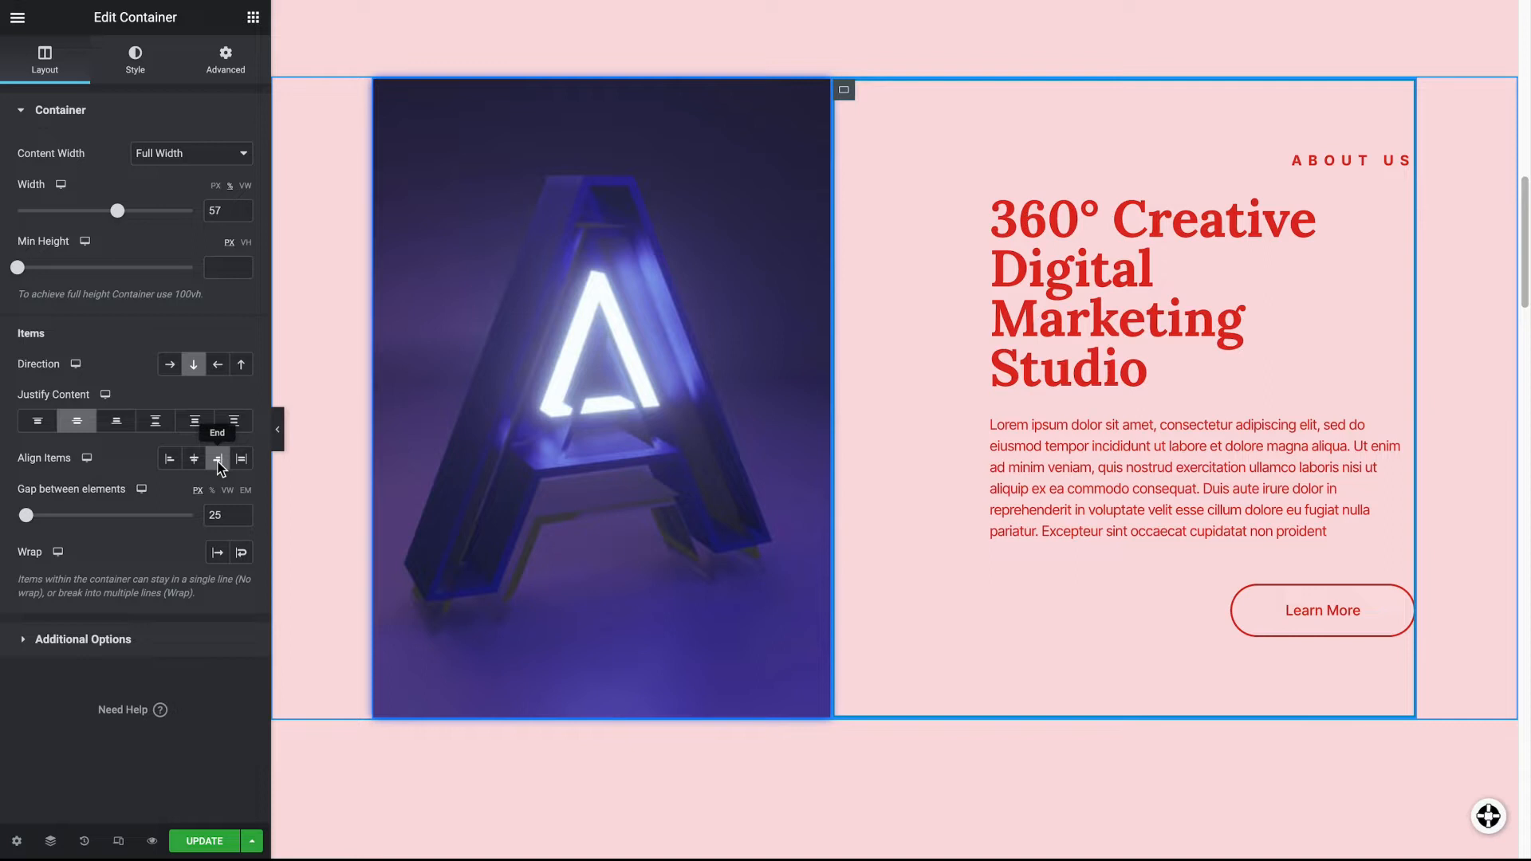
click(169, 459)
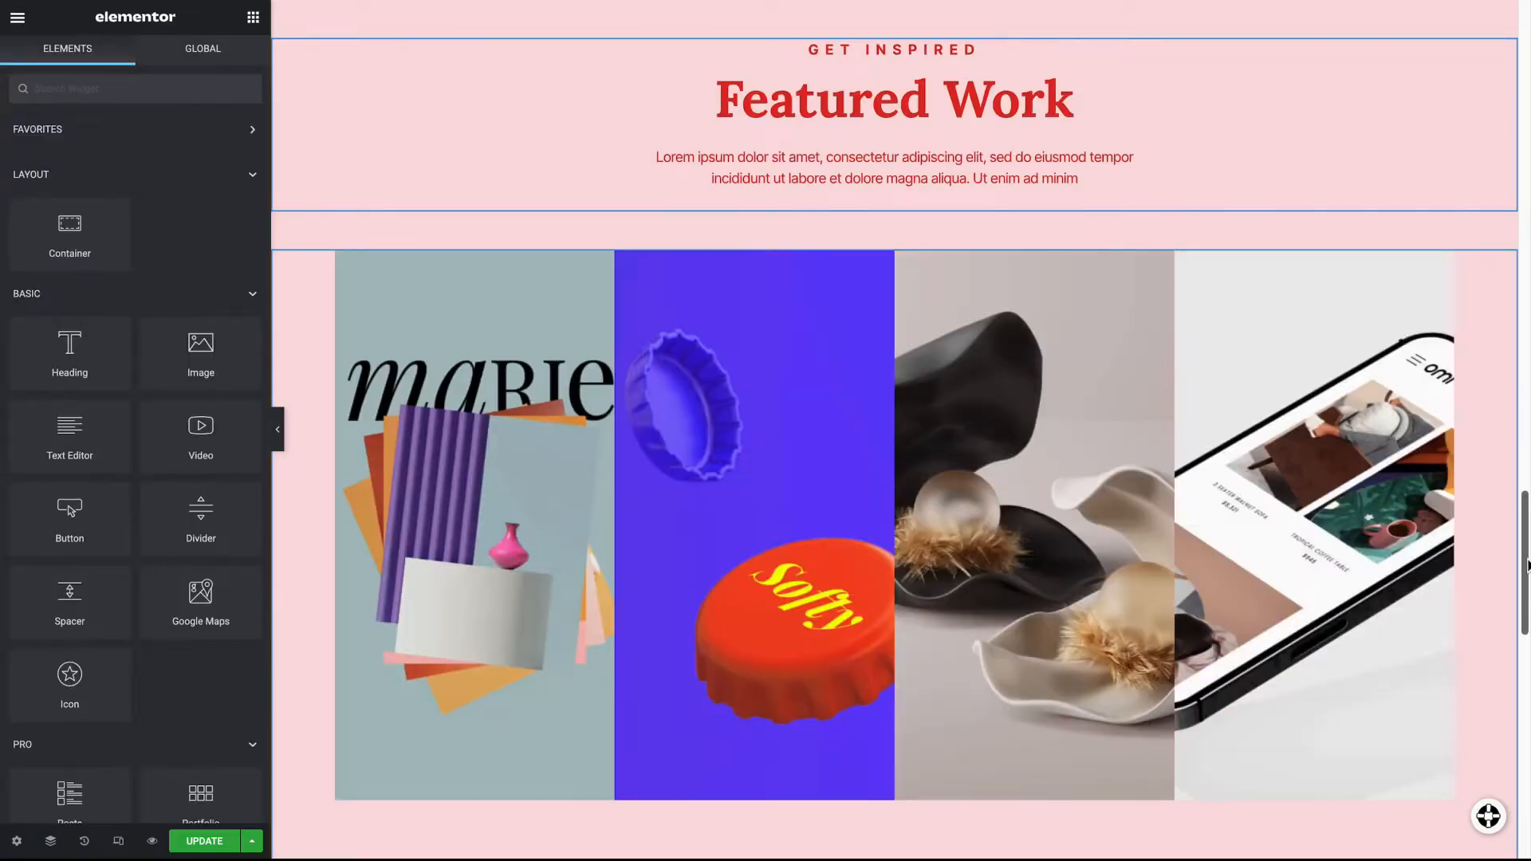
Check the page at tablet and mobile widths in Responsive Mode
scroll(down, 3)
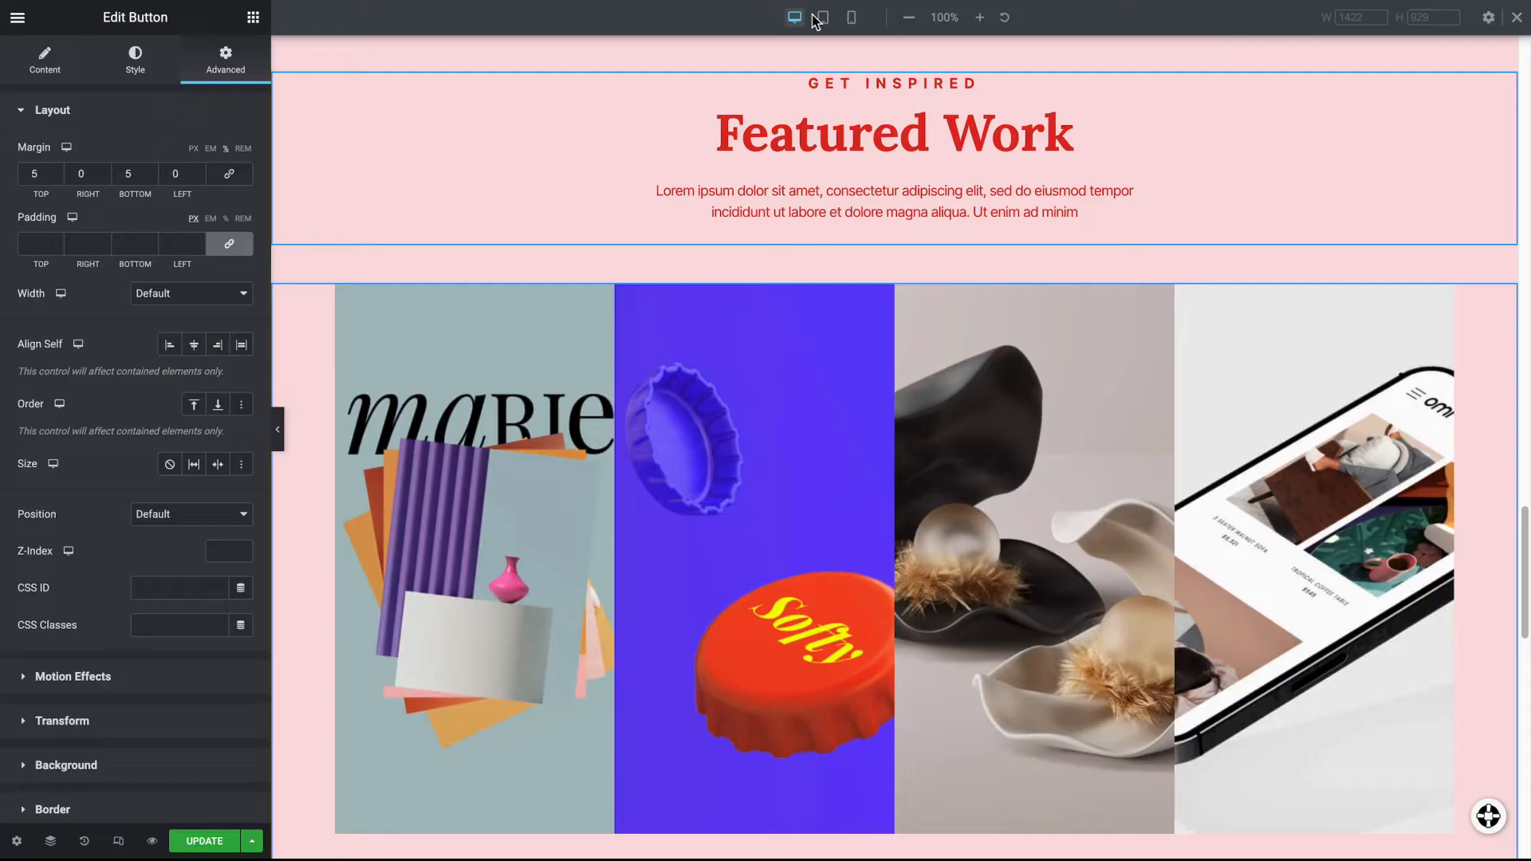
click(821, 17)
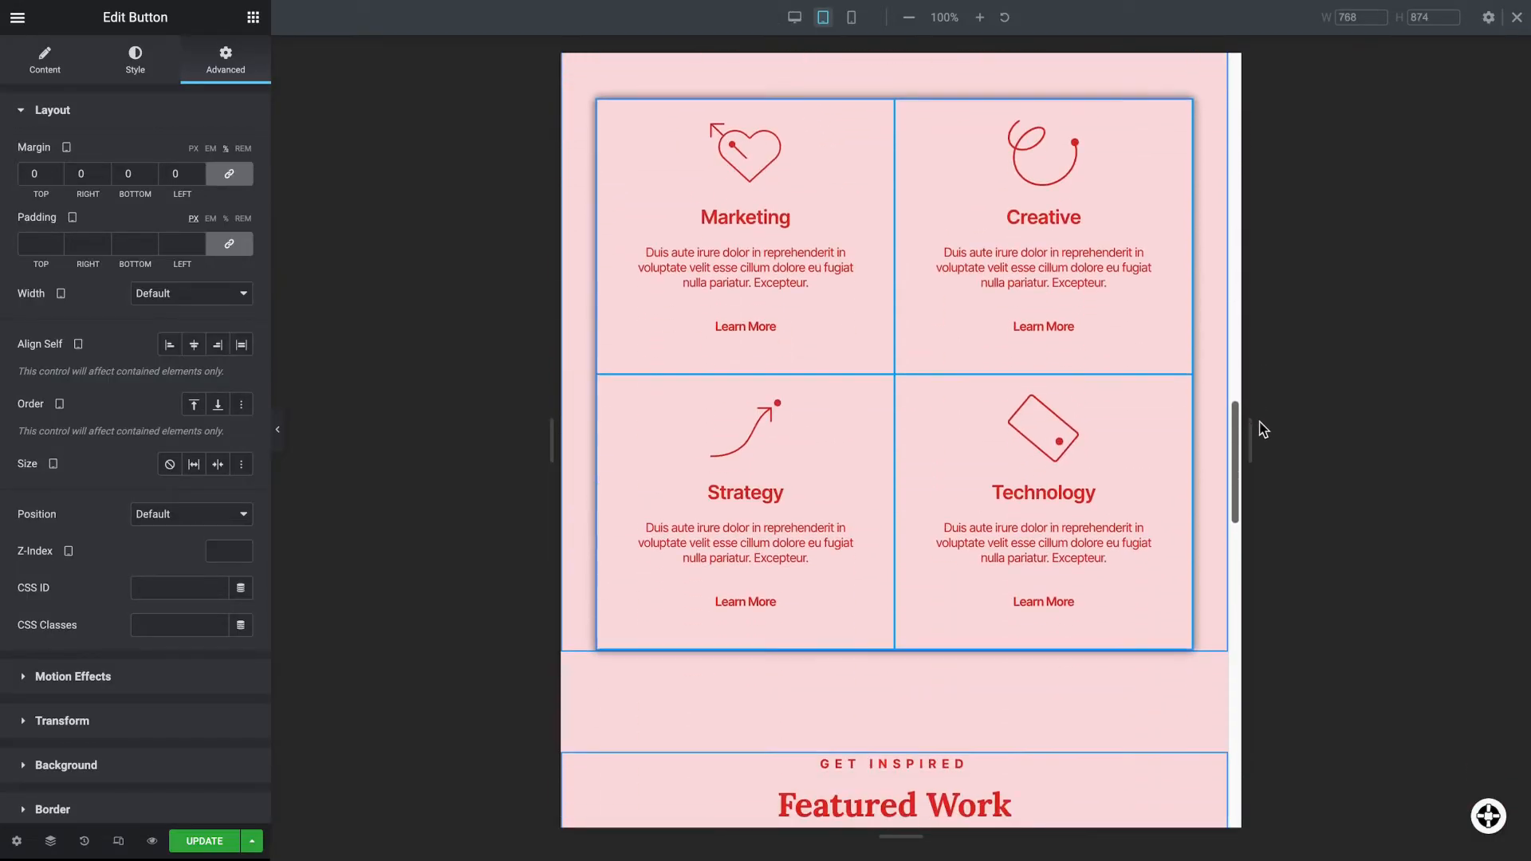
click(848, 17)
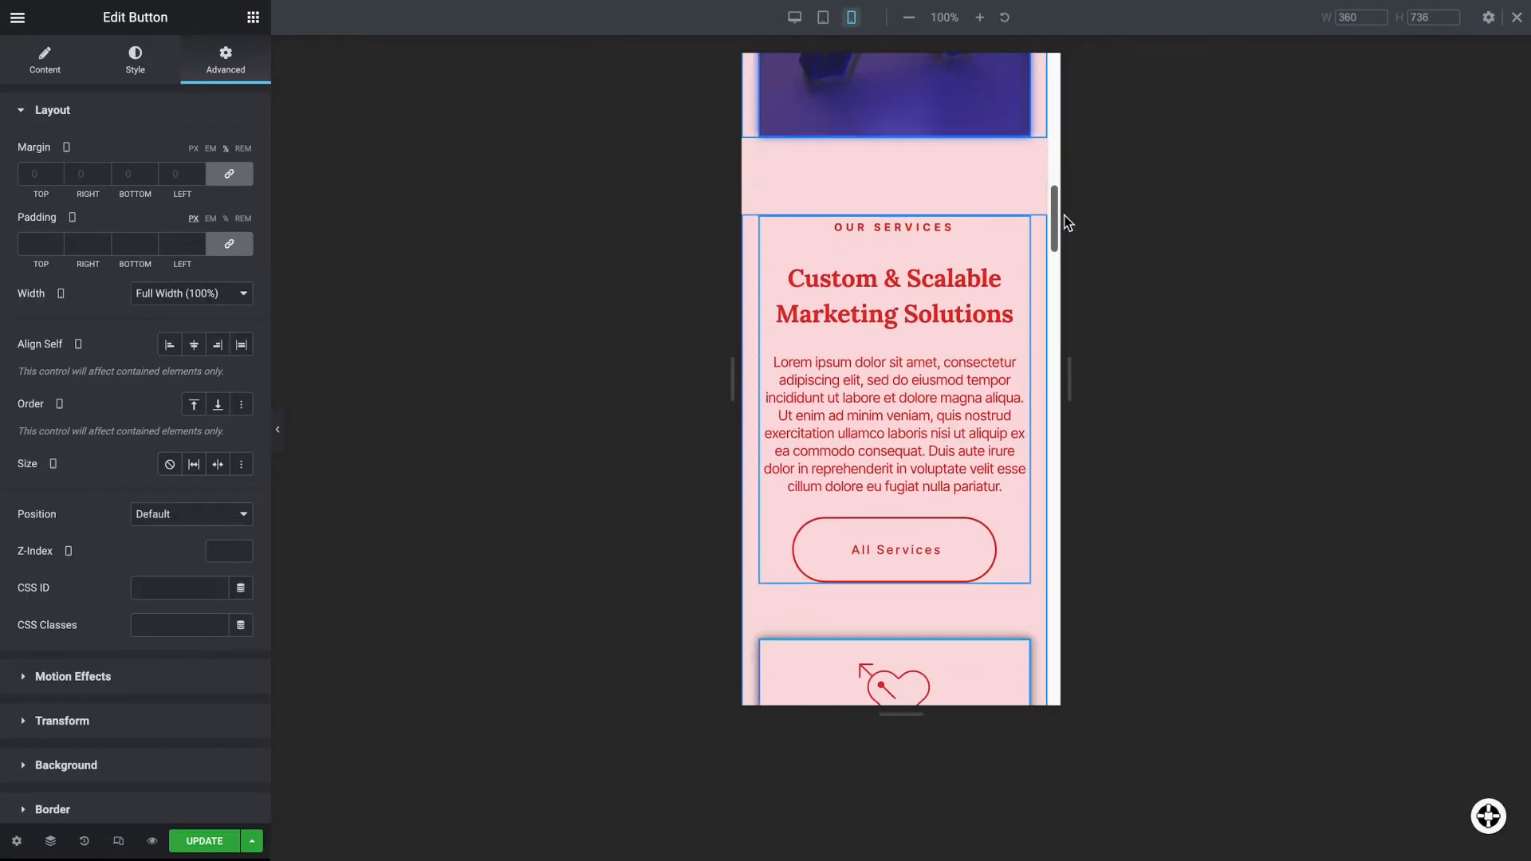
scroll(down, 3)
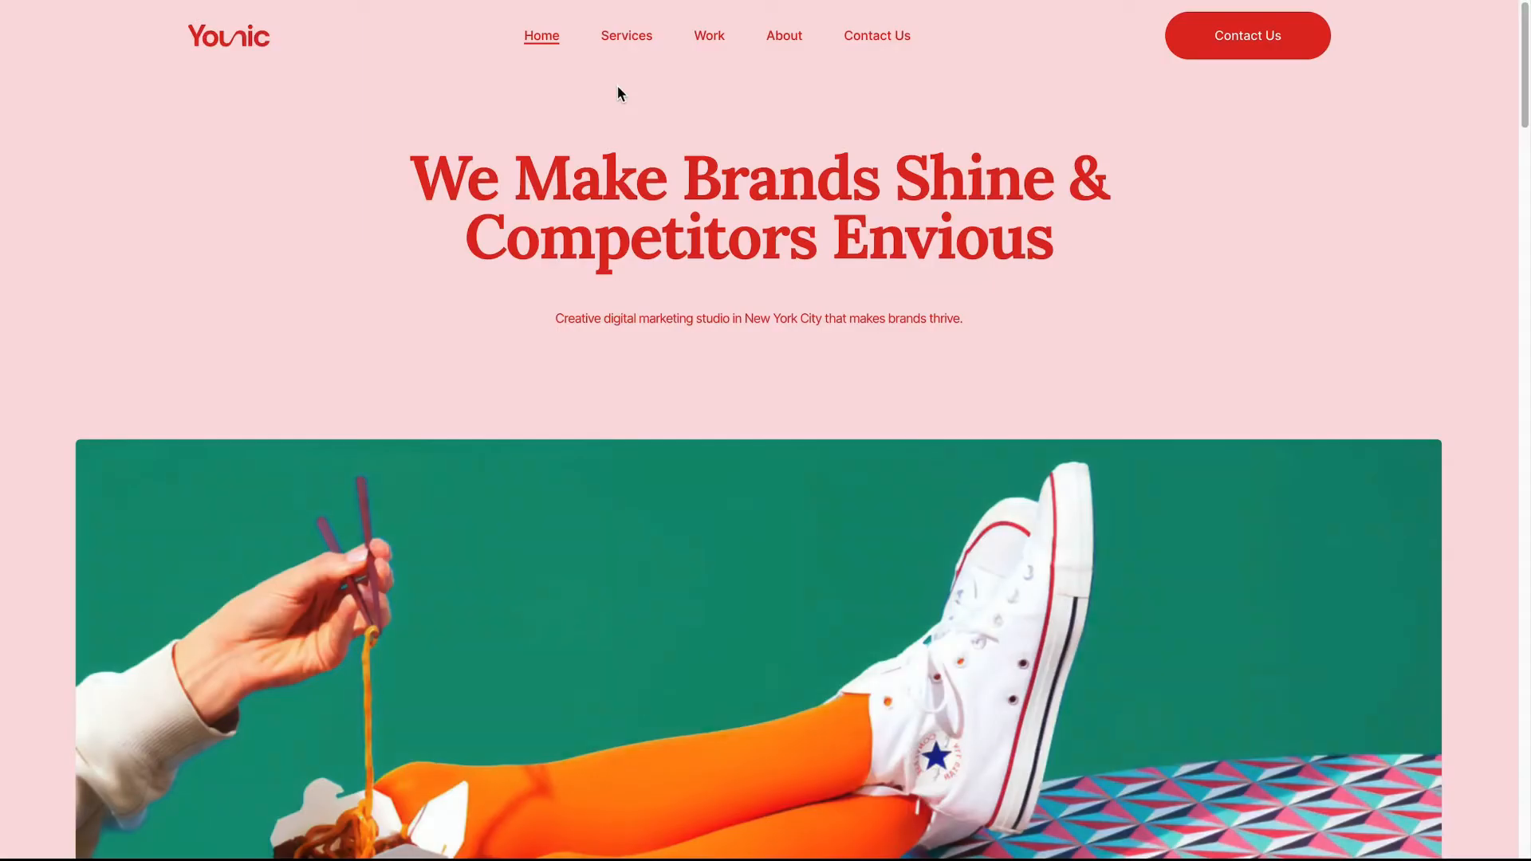
mouse_move(625, 35)
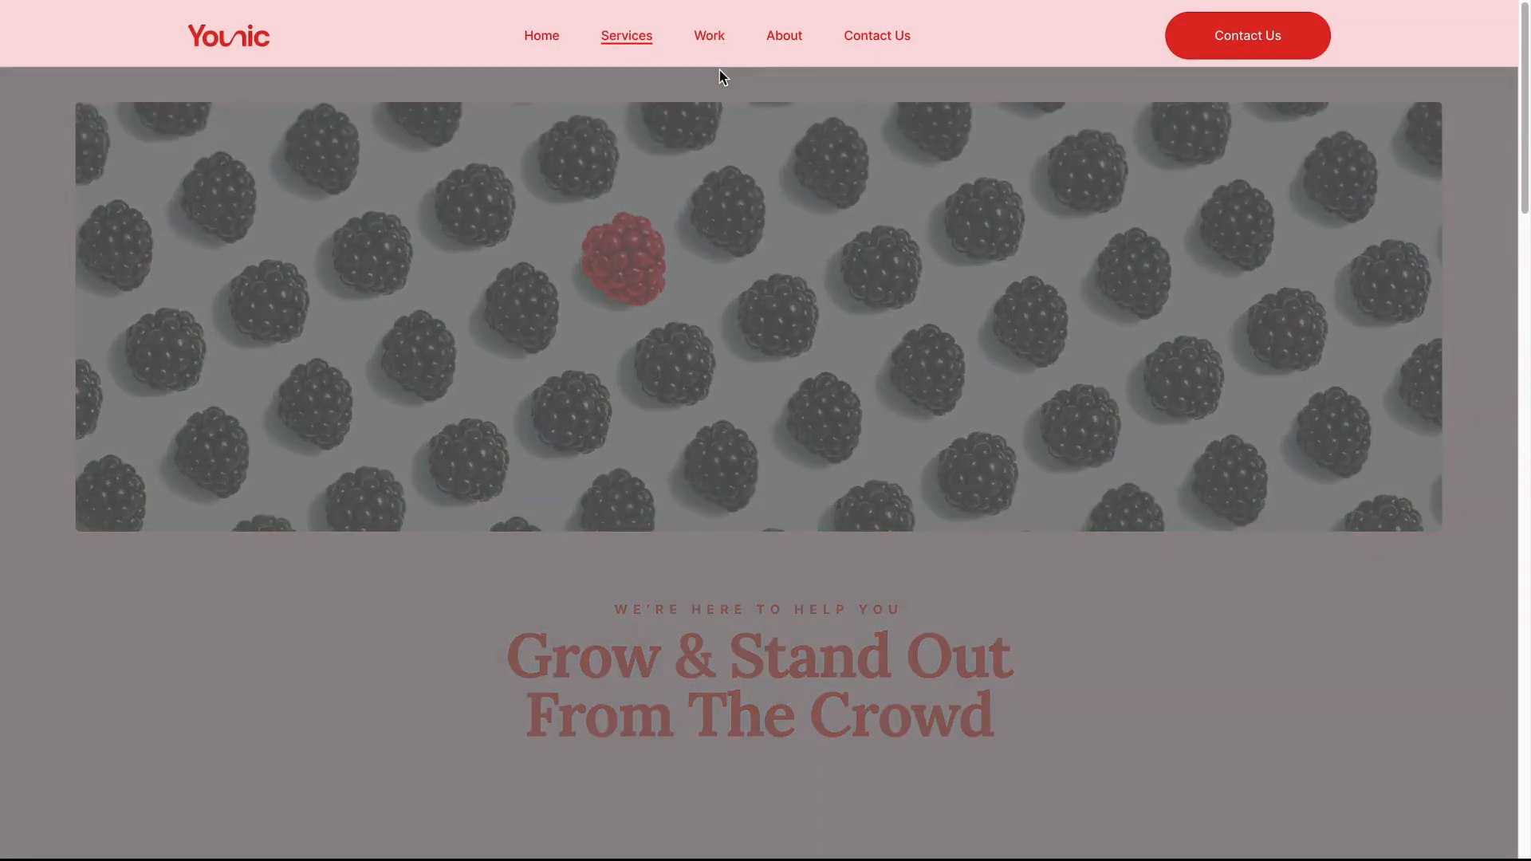
Browse the live site's Work and About pages from the navigation menu
click(708, 35)
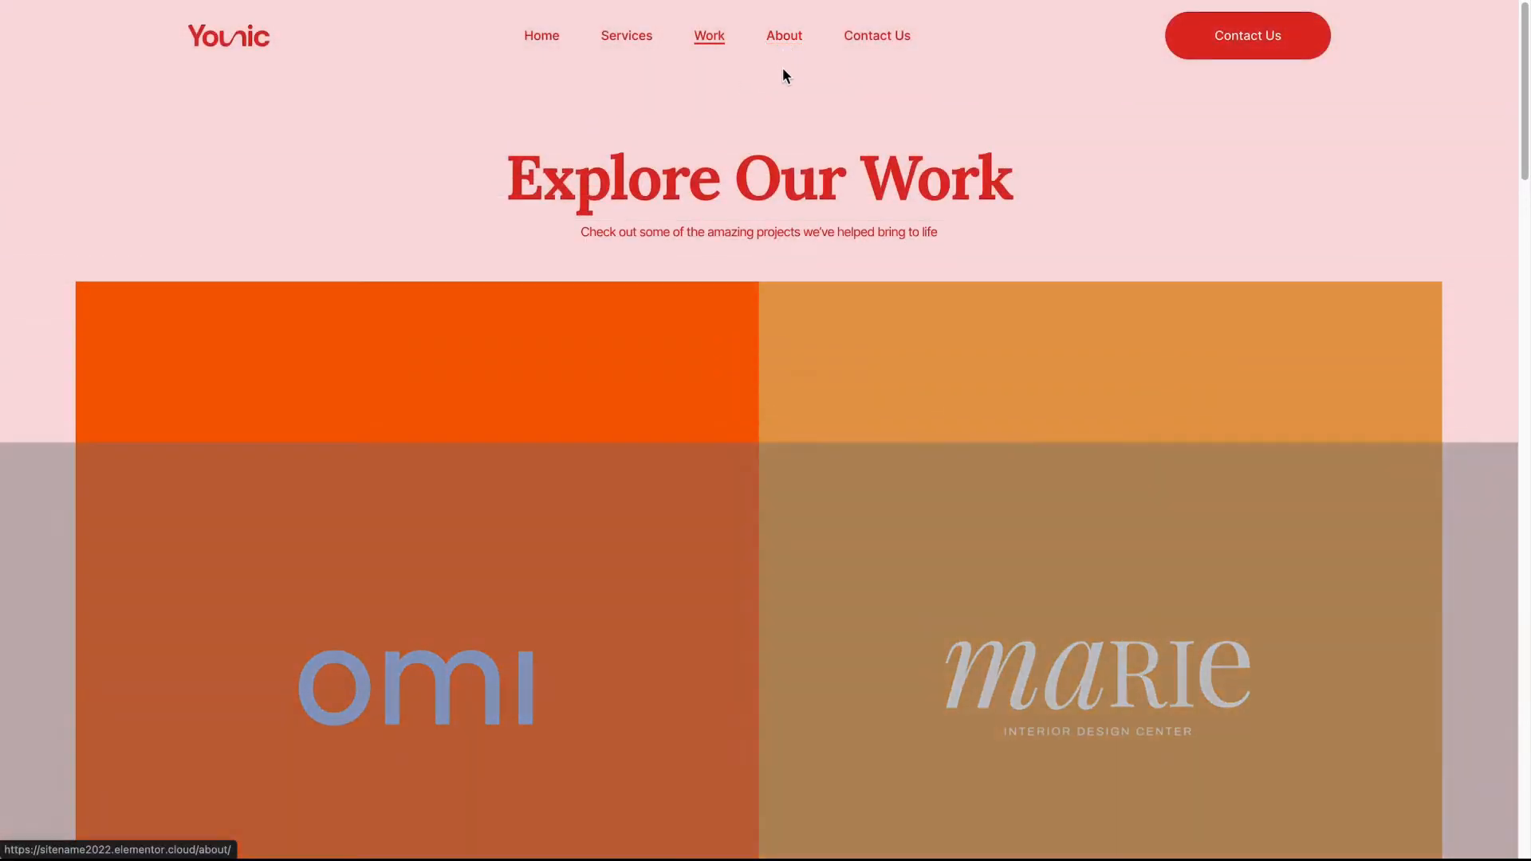
click(783, 35)
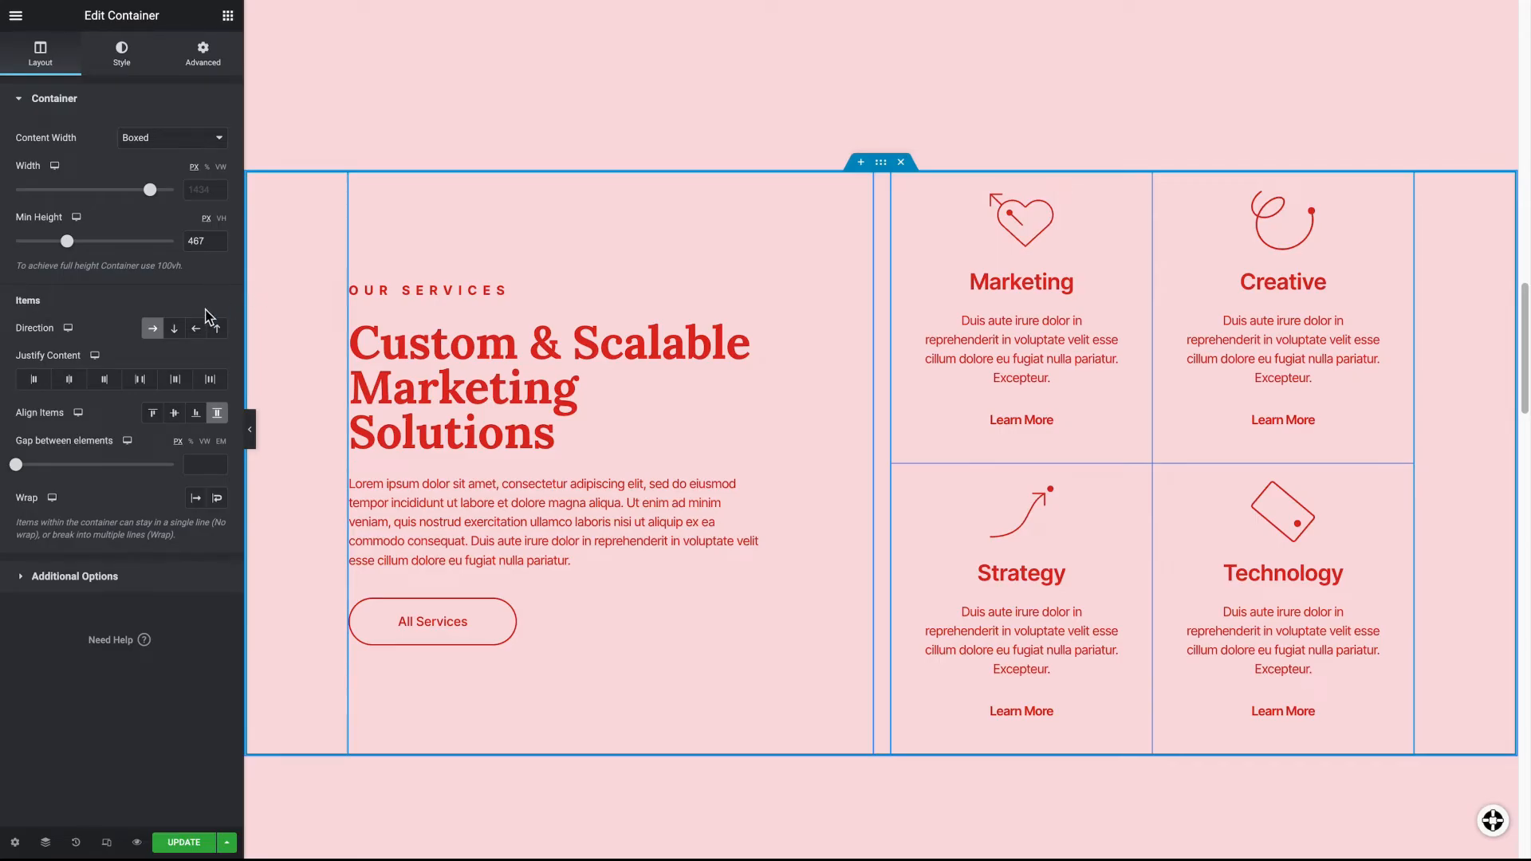
Reverse the services row, then set the text column's Align Items to End
click(196, 328)
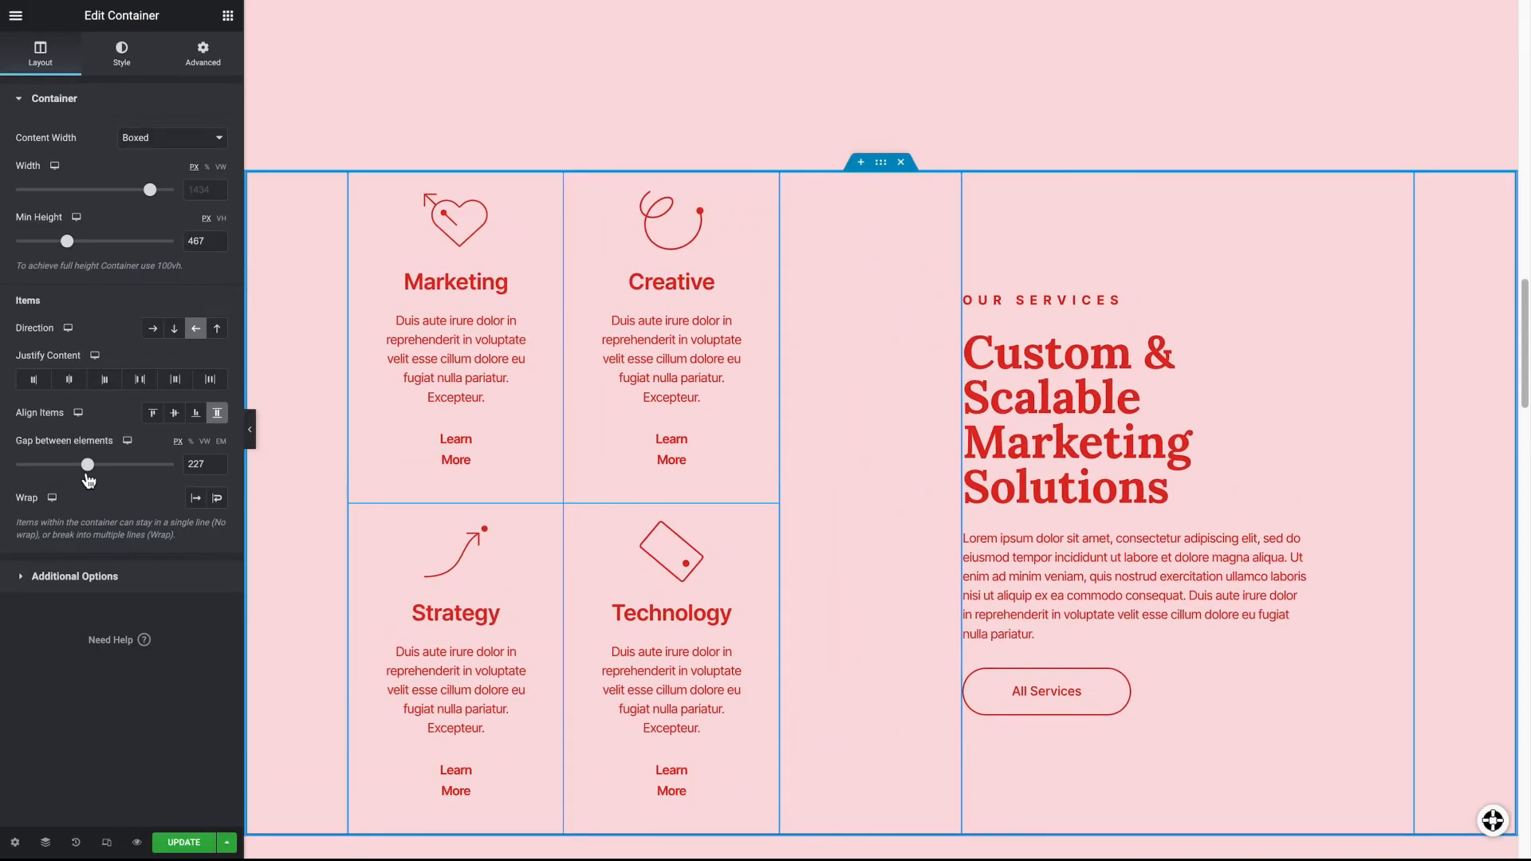
click(195, 412)
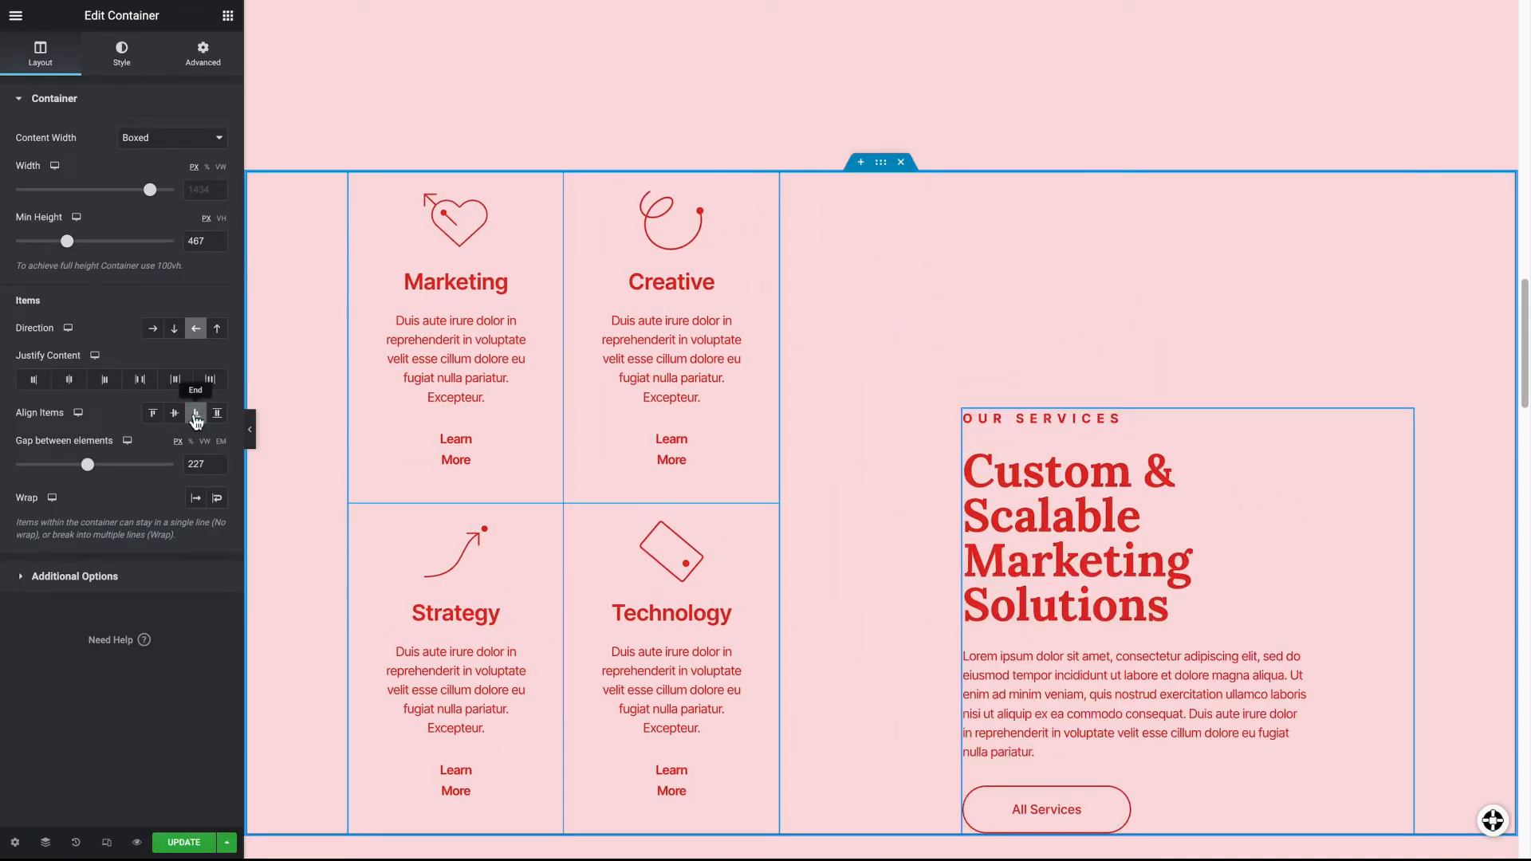
click(153, 413)
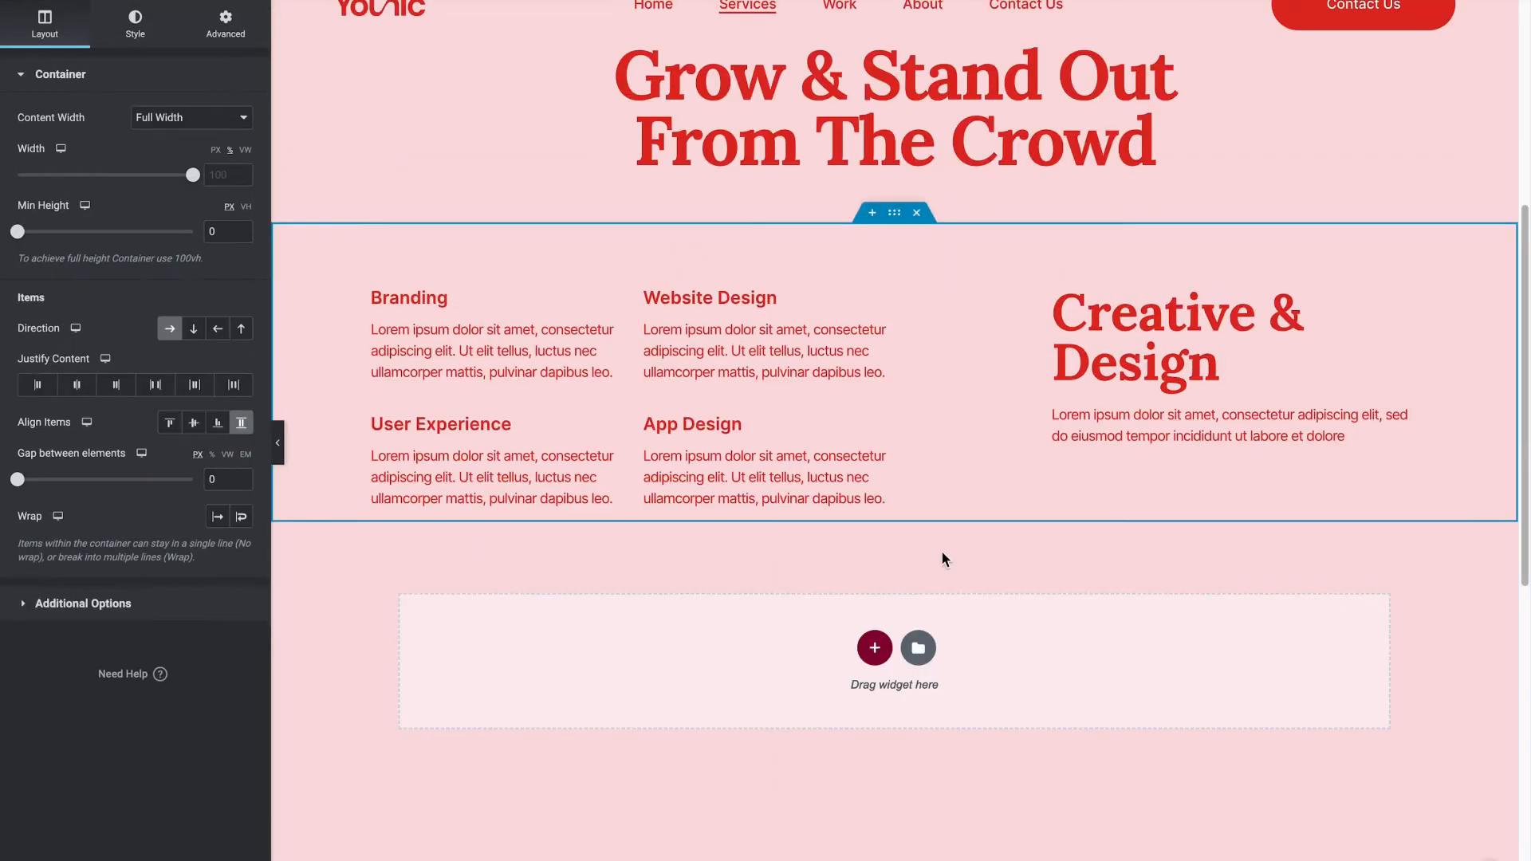
mouse_move(933, 332)
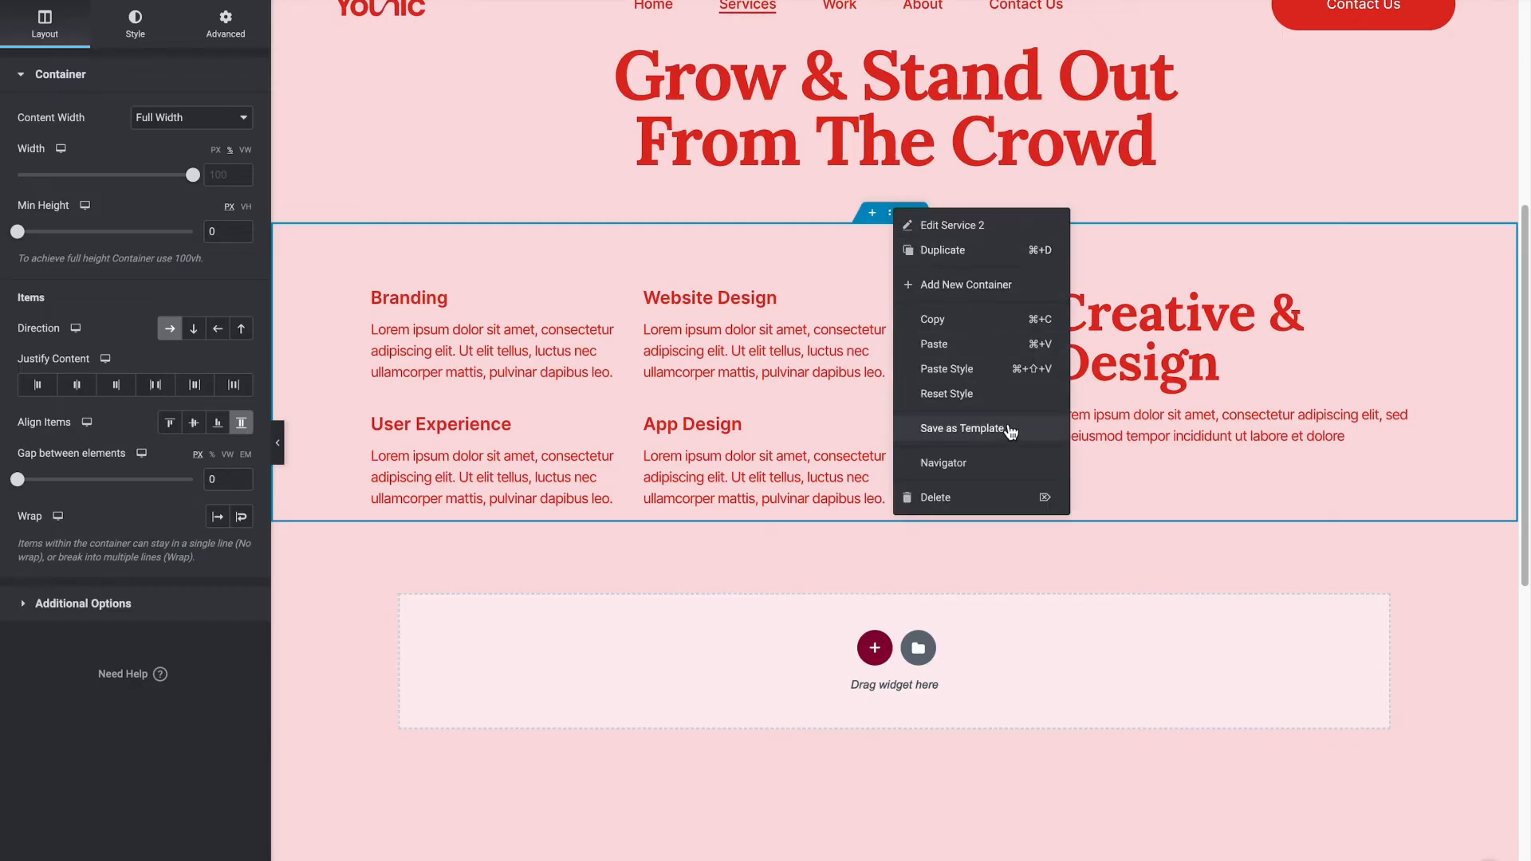
Save the Branding services container as a library template named 'services'
click(961, 427)
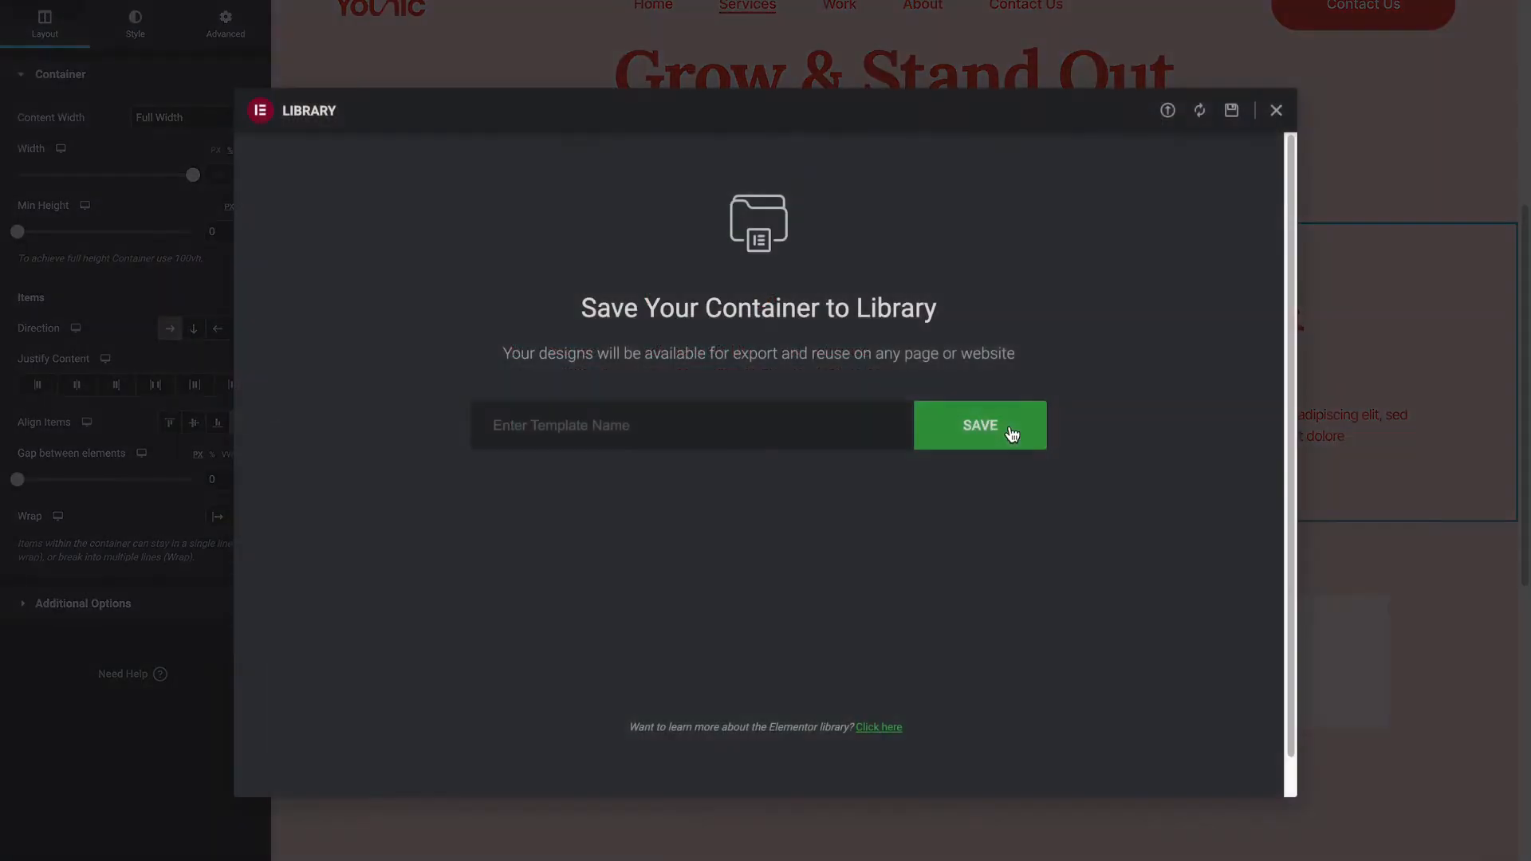
text(serv)
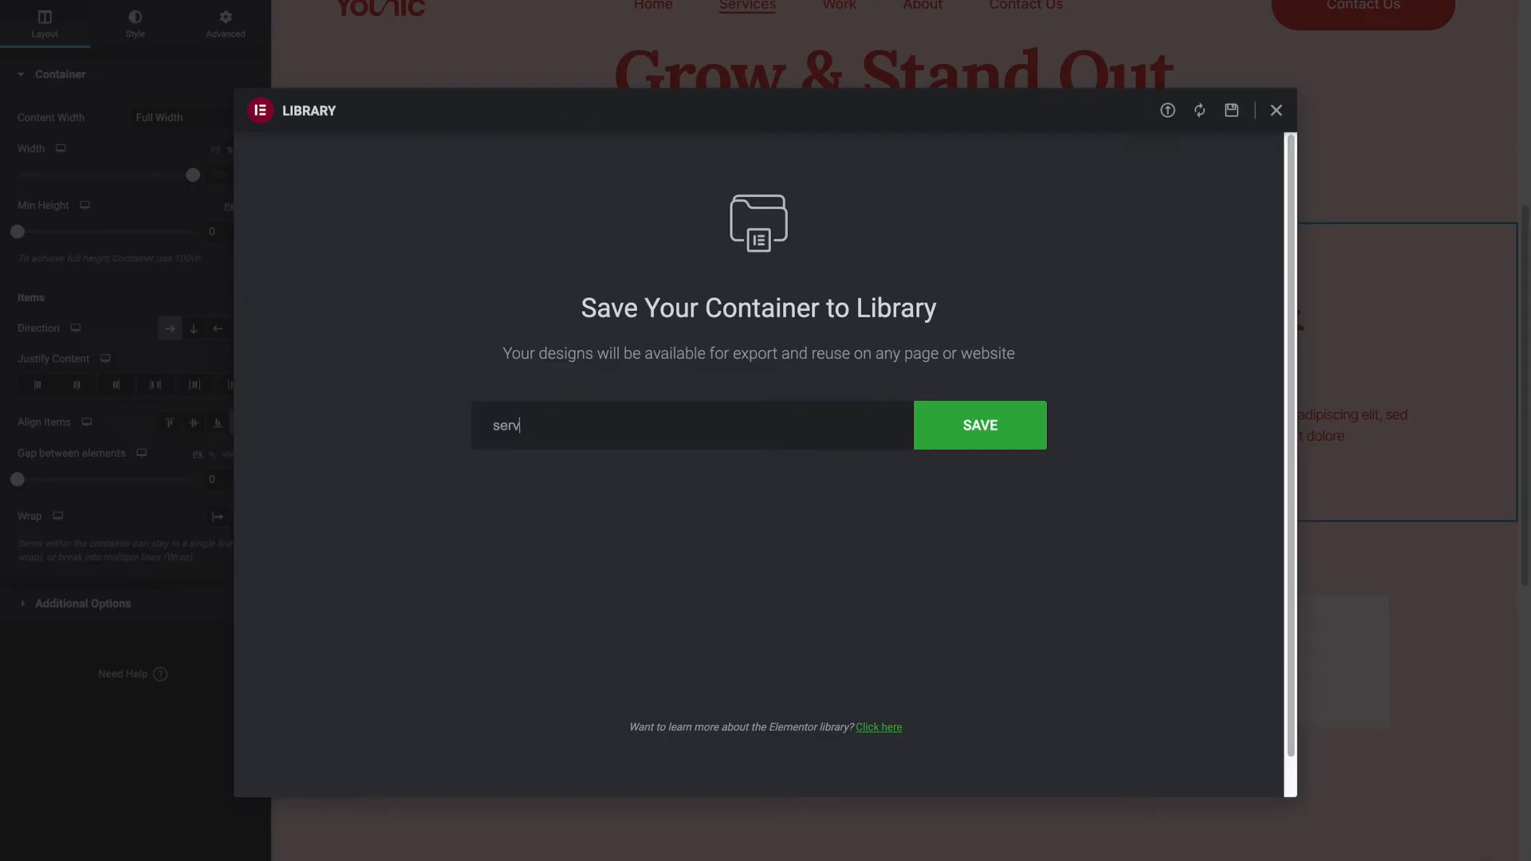
text(ices)
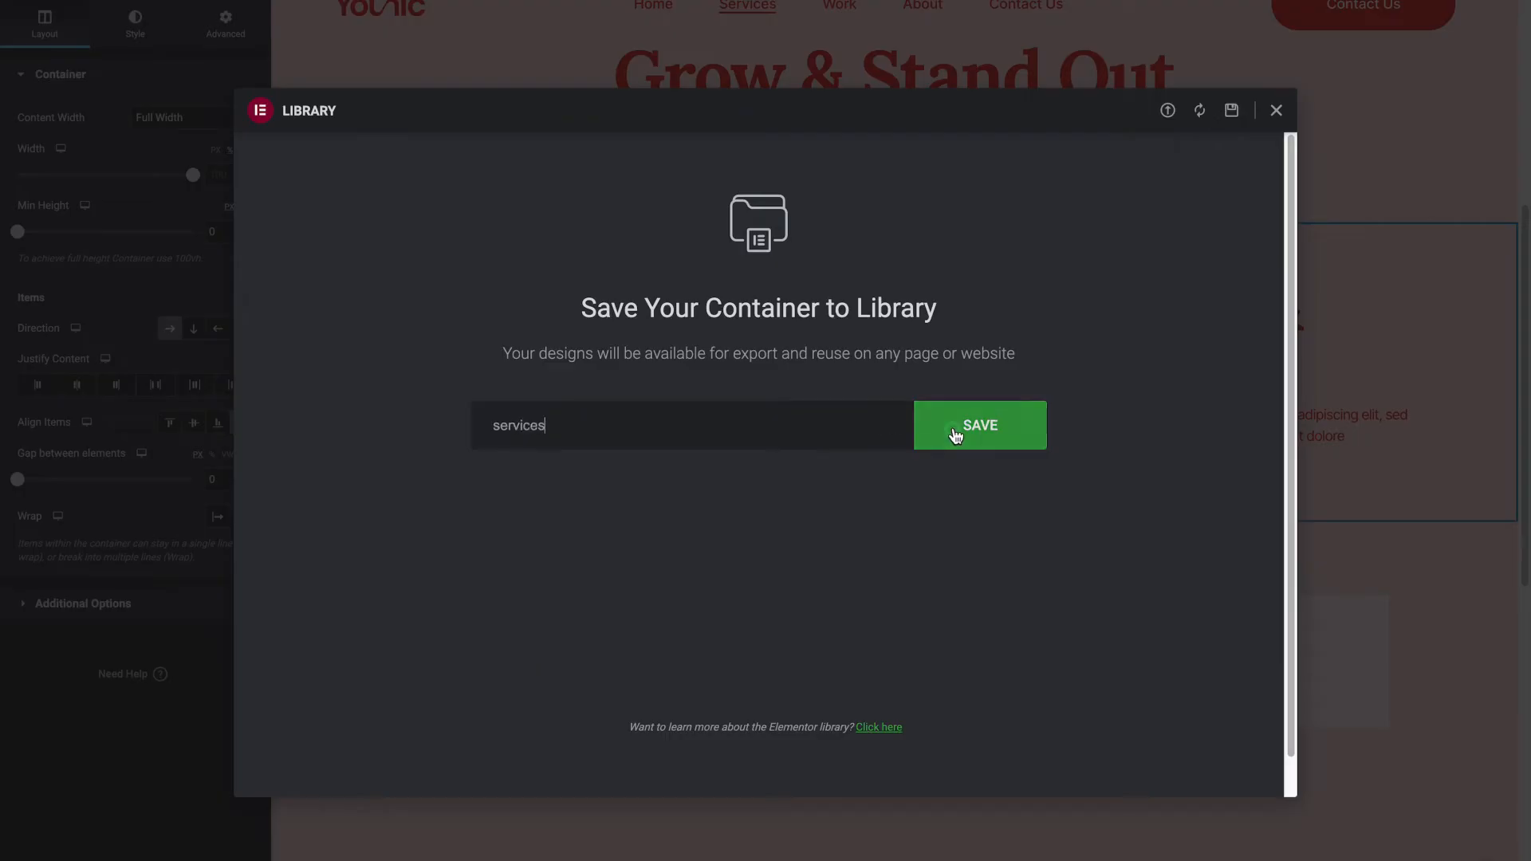
click(979, 424)
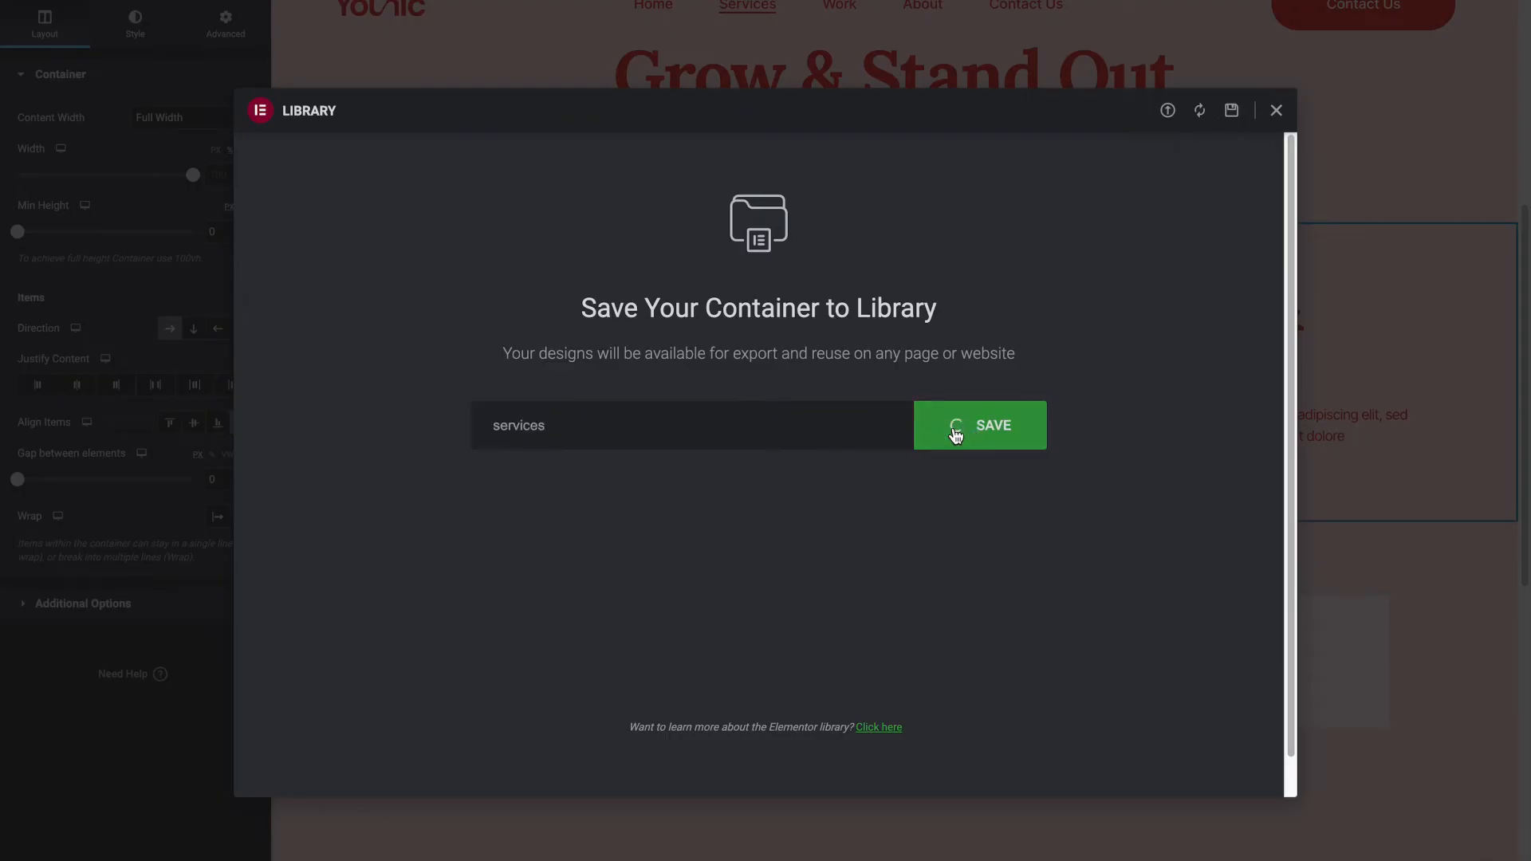
click(979, 424)
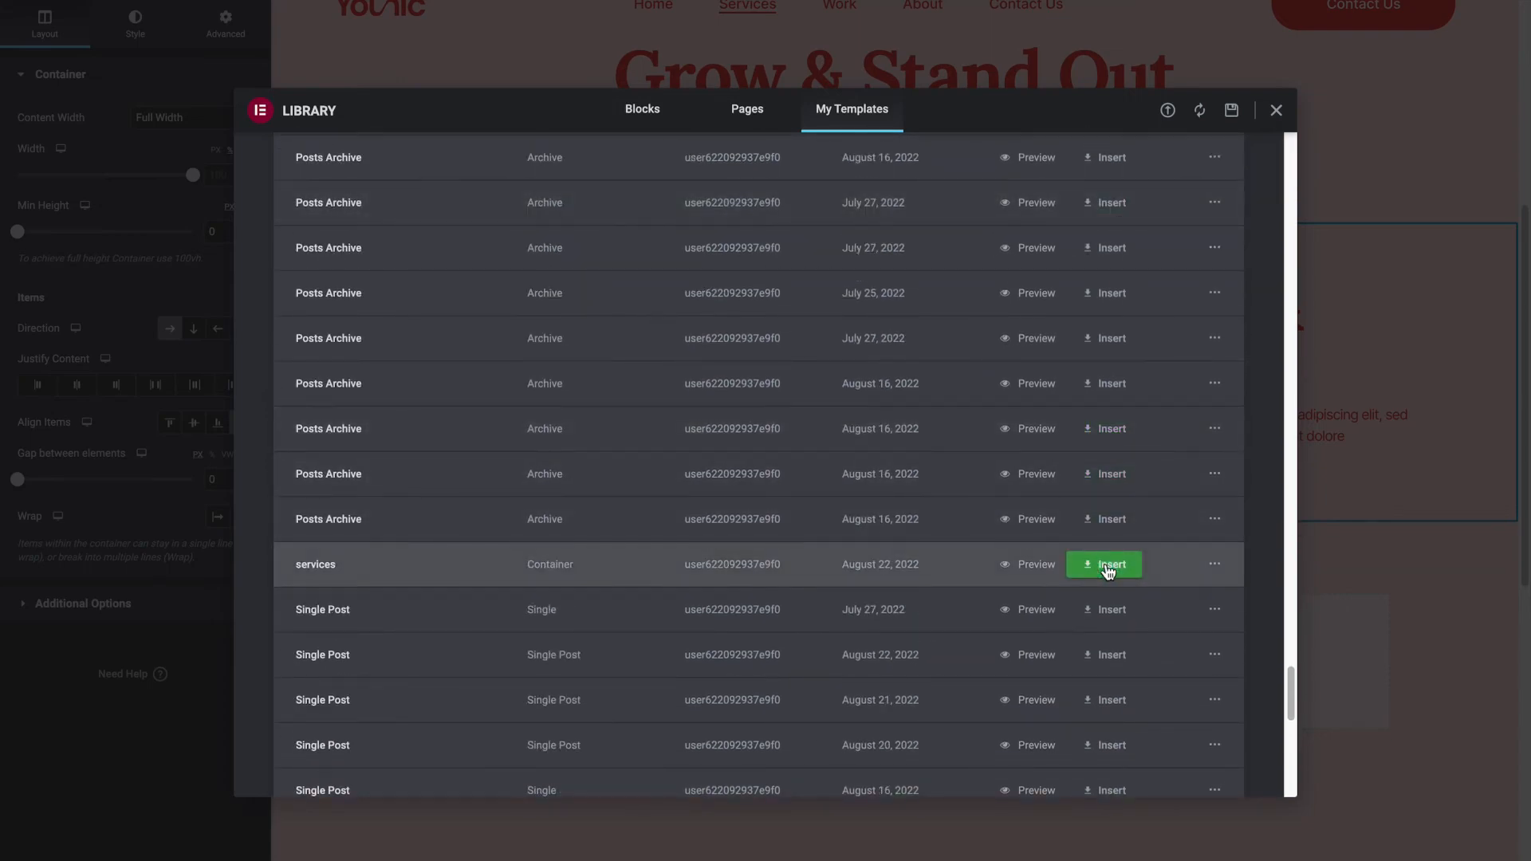
Insert the 'services' template from My Templates, applying its container settings too
click(1104, 565)
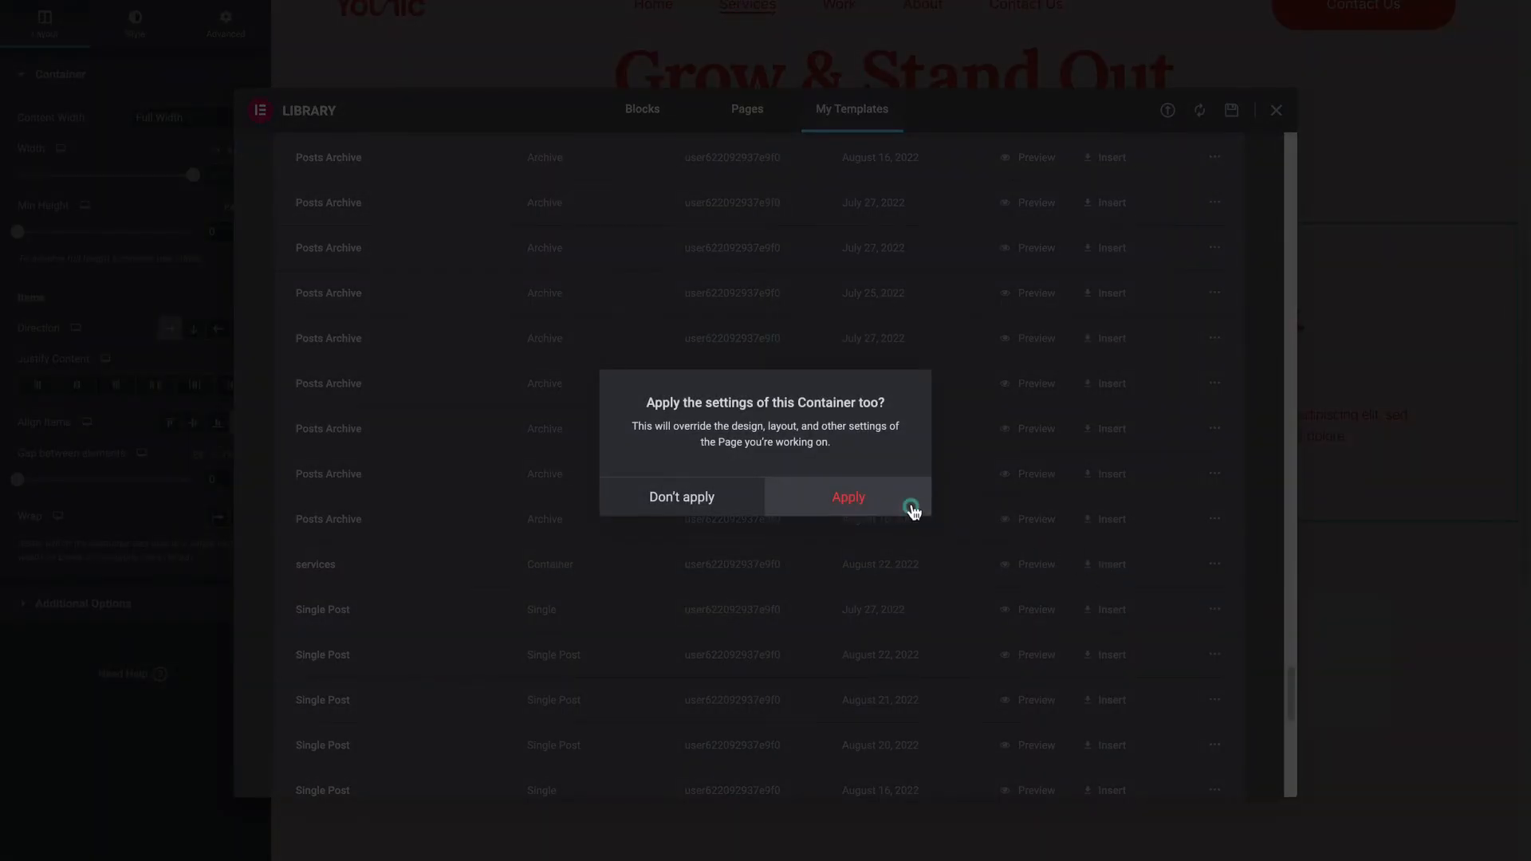
click(845, 497)
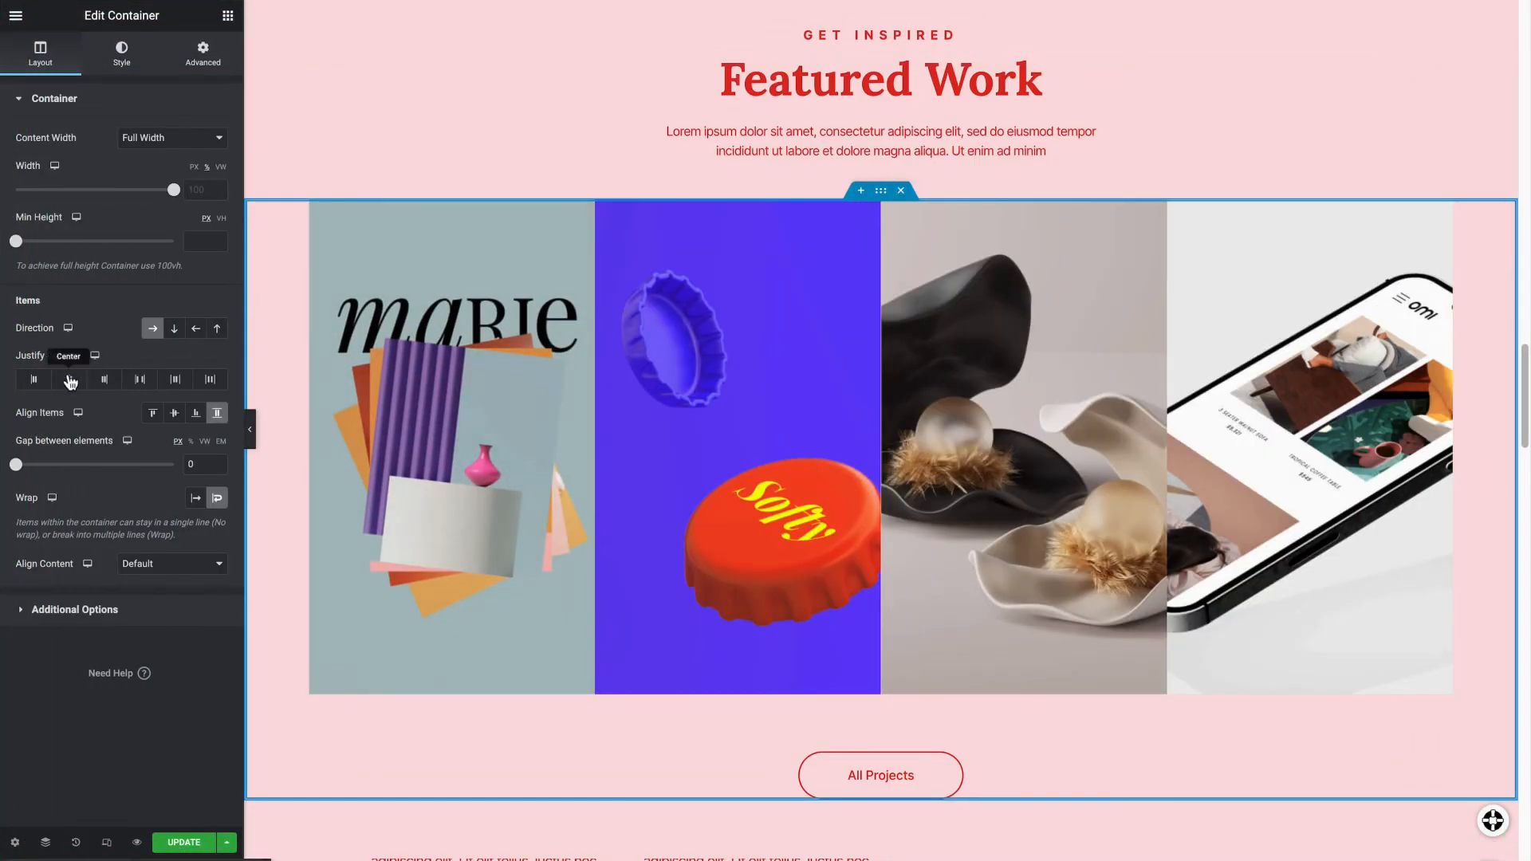
Try each Justify Content option, keep Space Evenly for the gallery, then preview the homepage
click(33, 379)
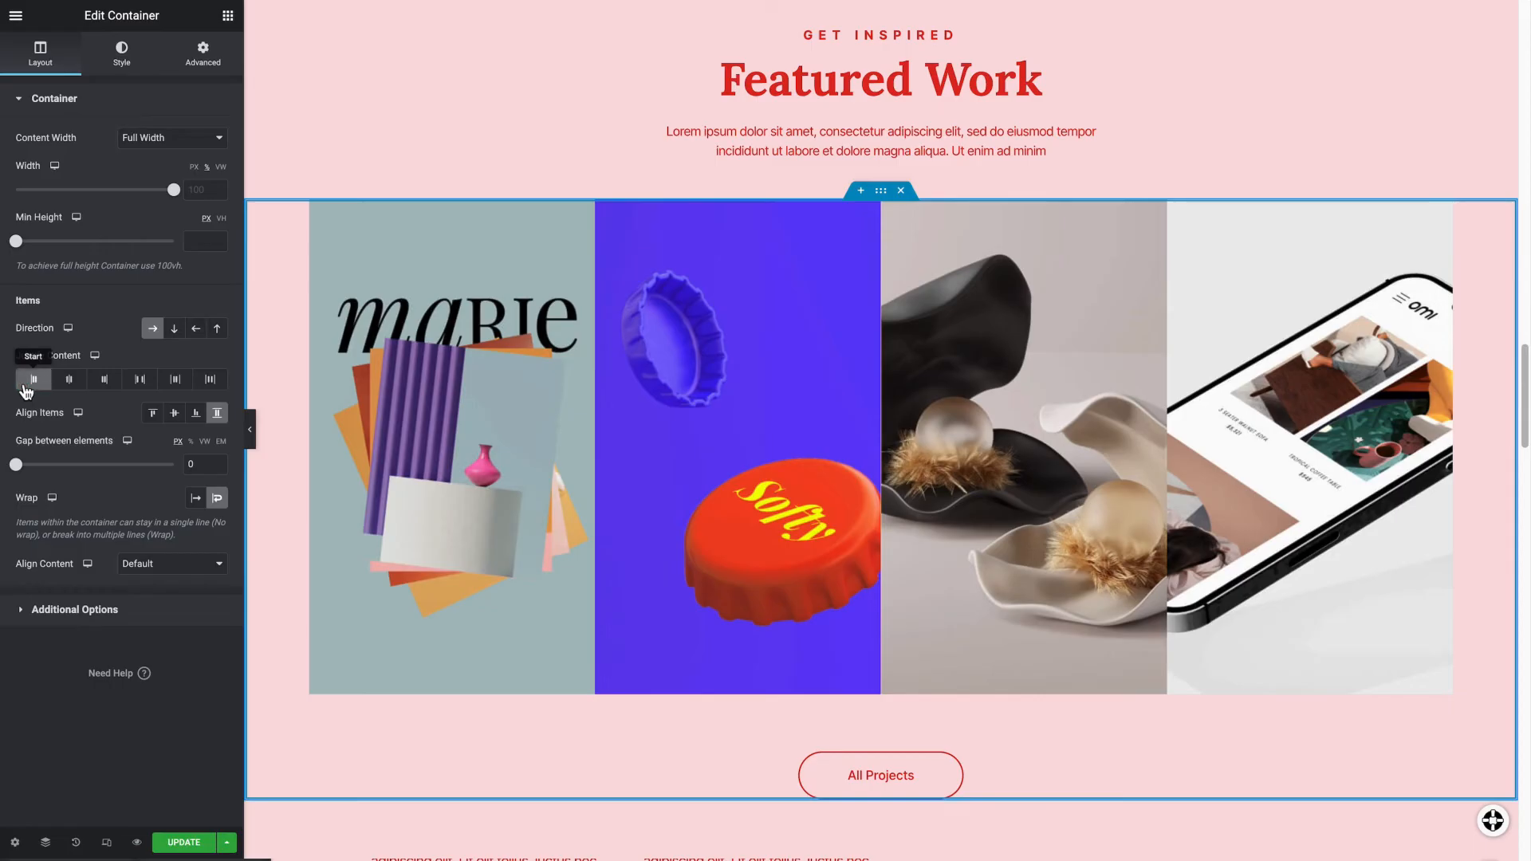
click(68, 379)
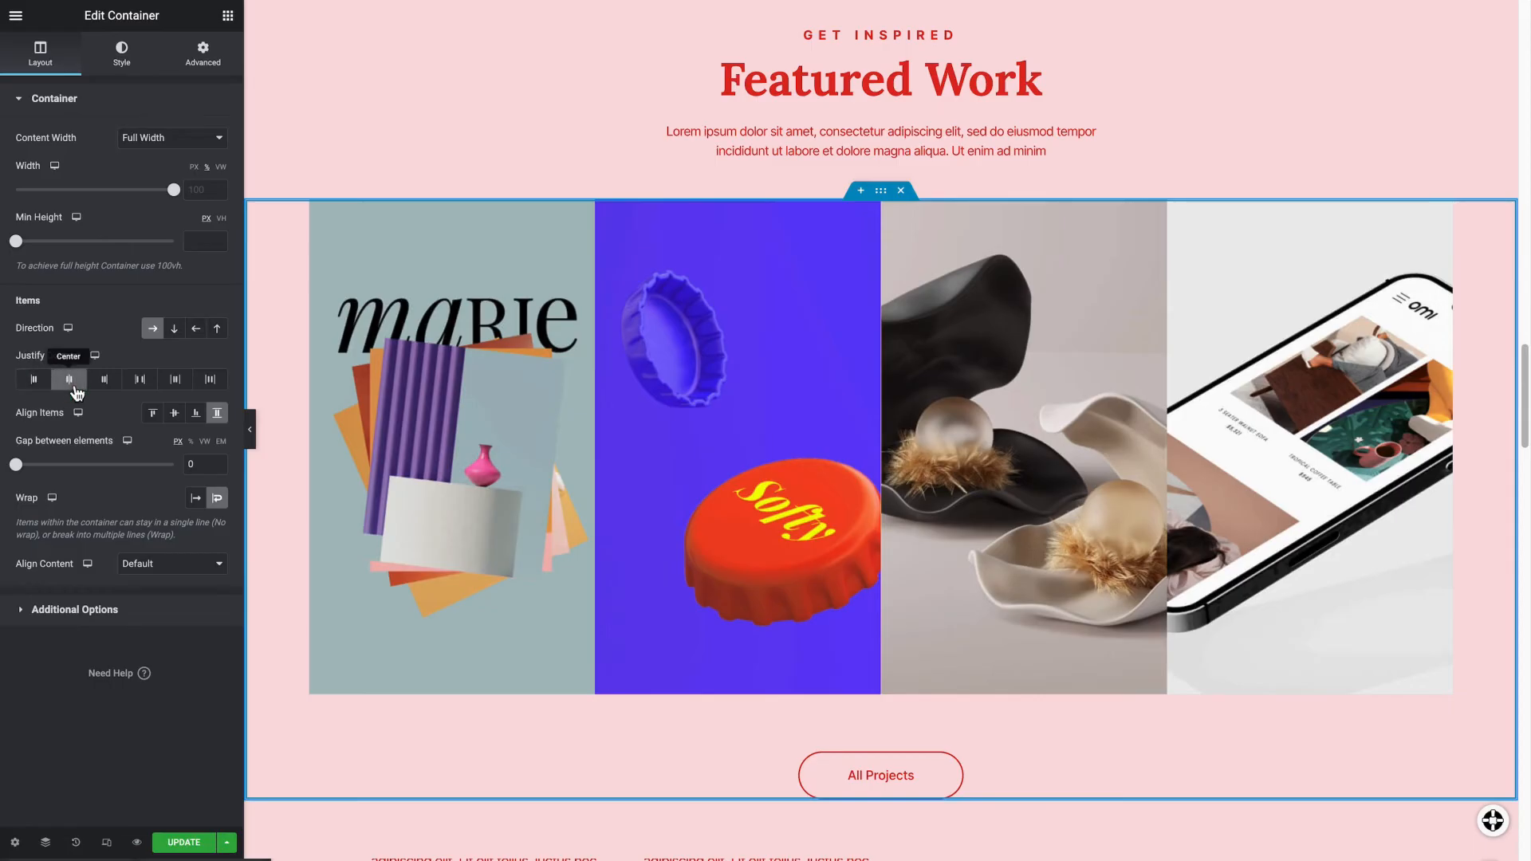
click(103, 379)
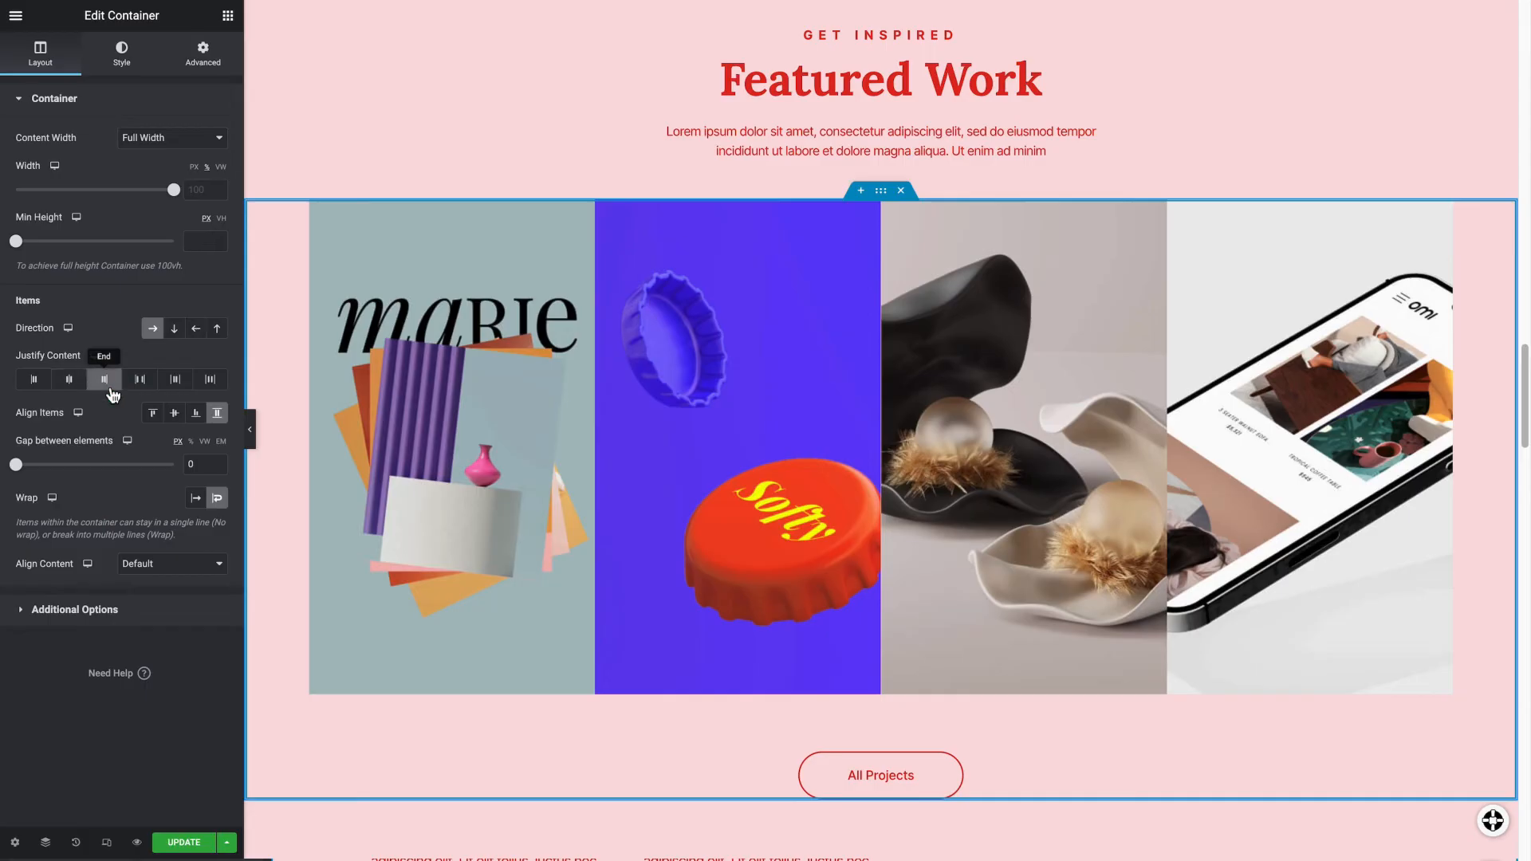
click(138, 380)
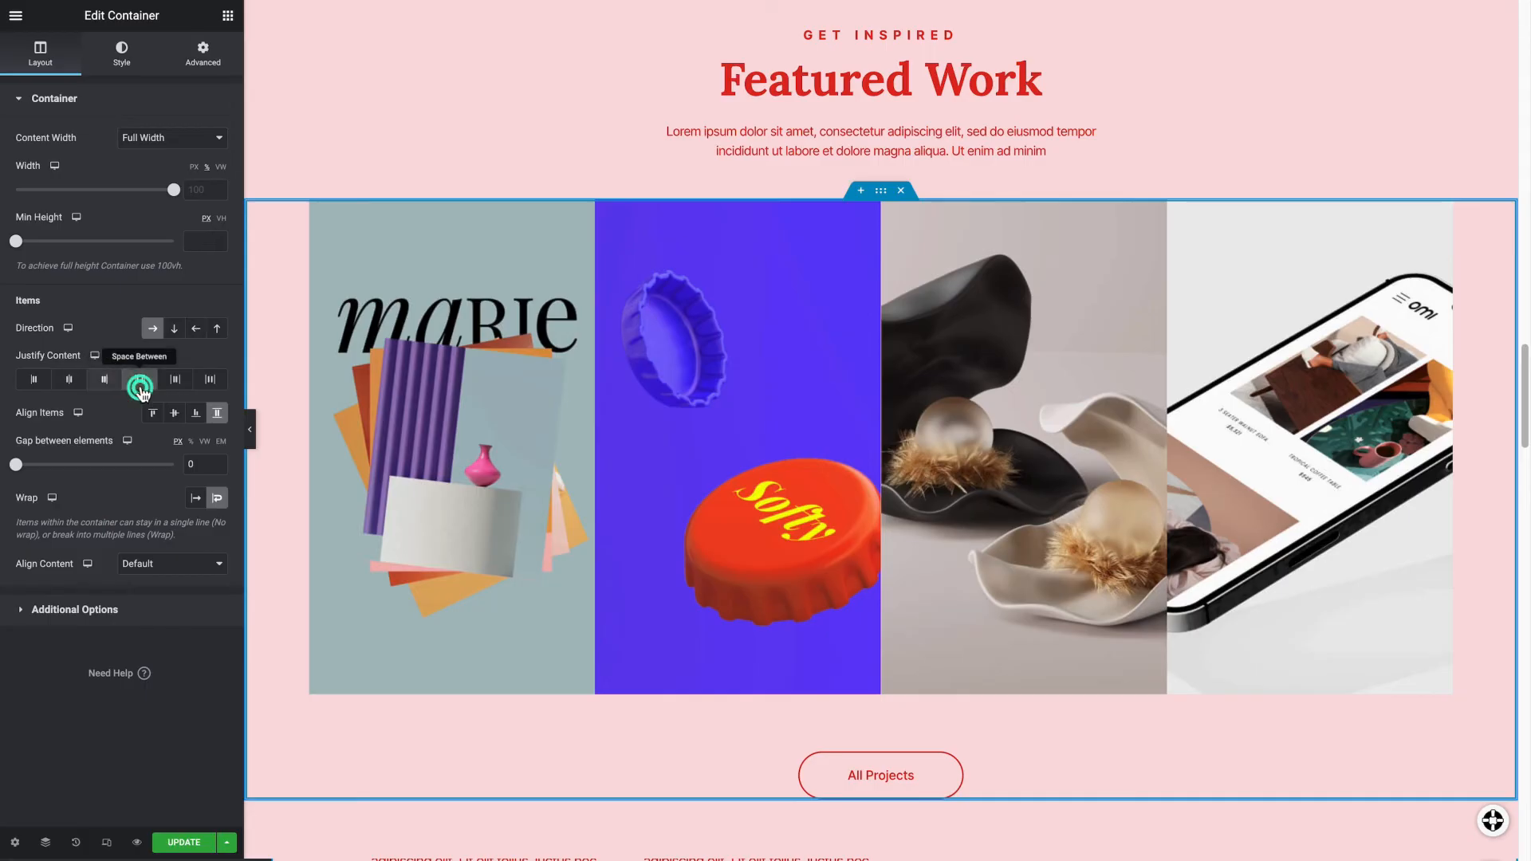
click(176, 379)
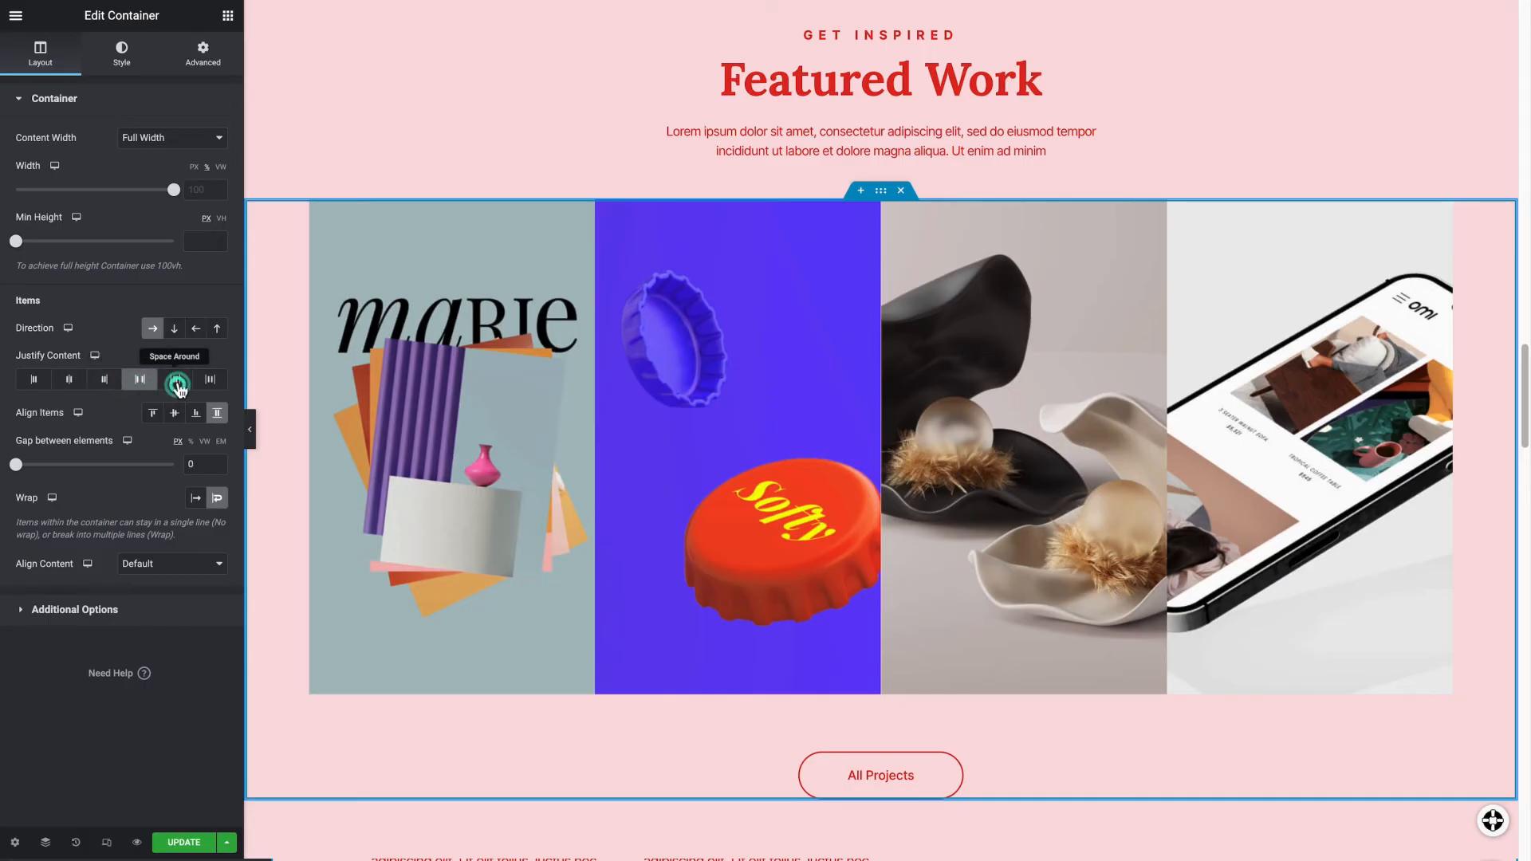
click(174, 379)
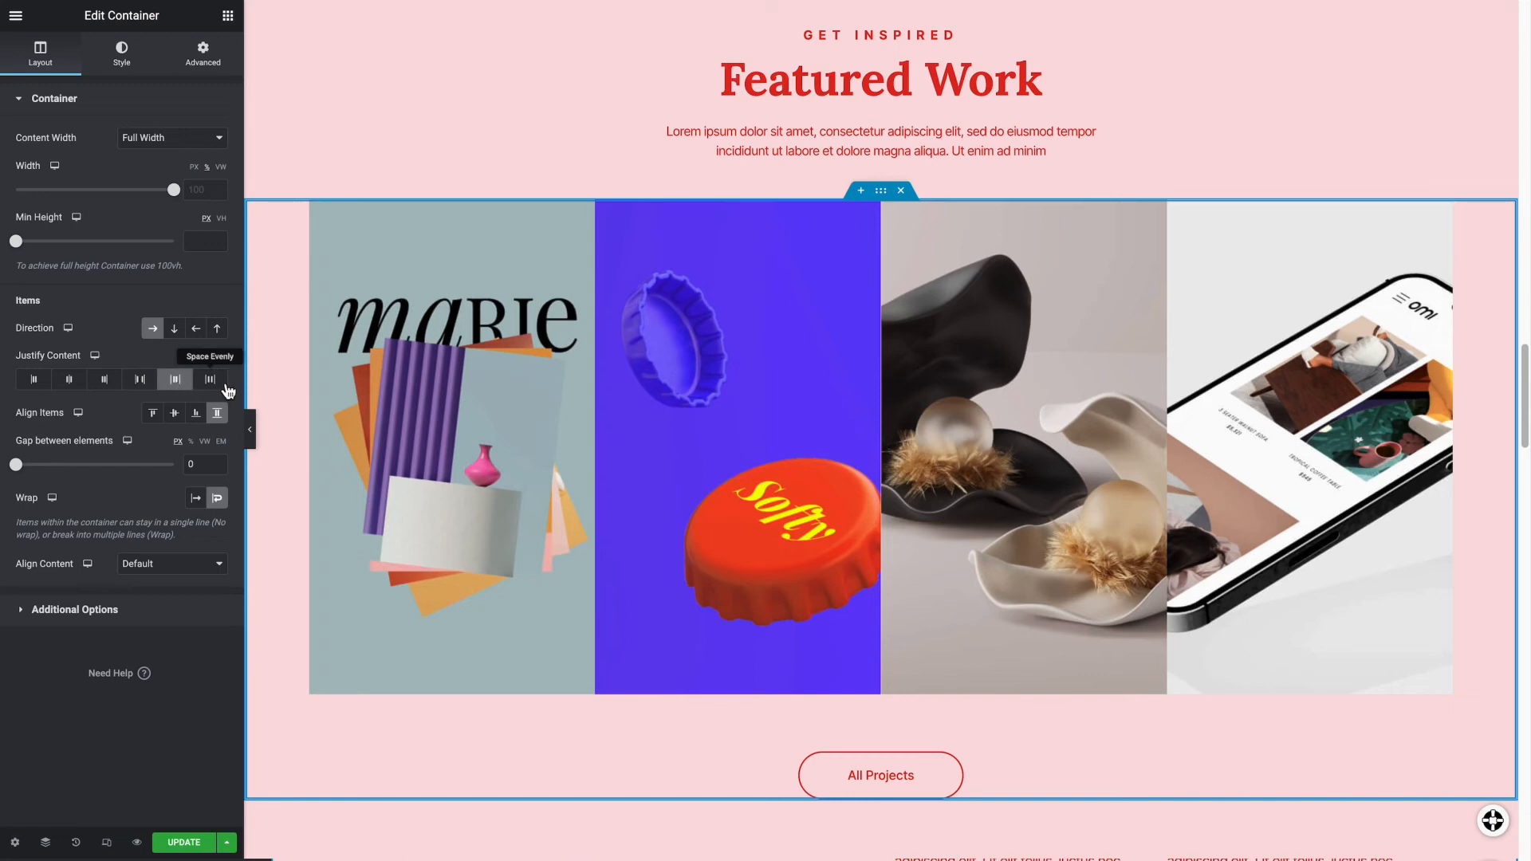
click(211, 380)
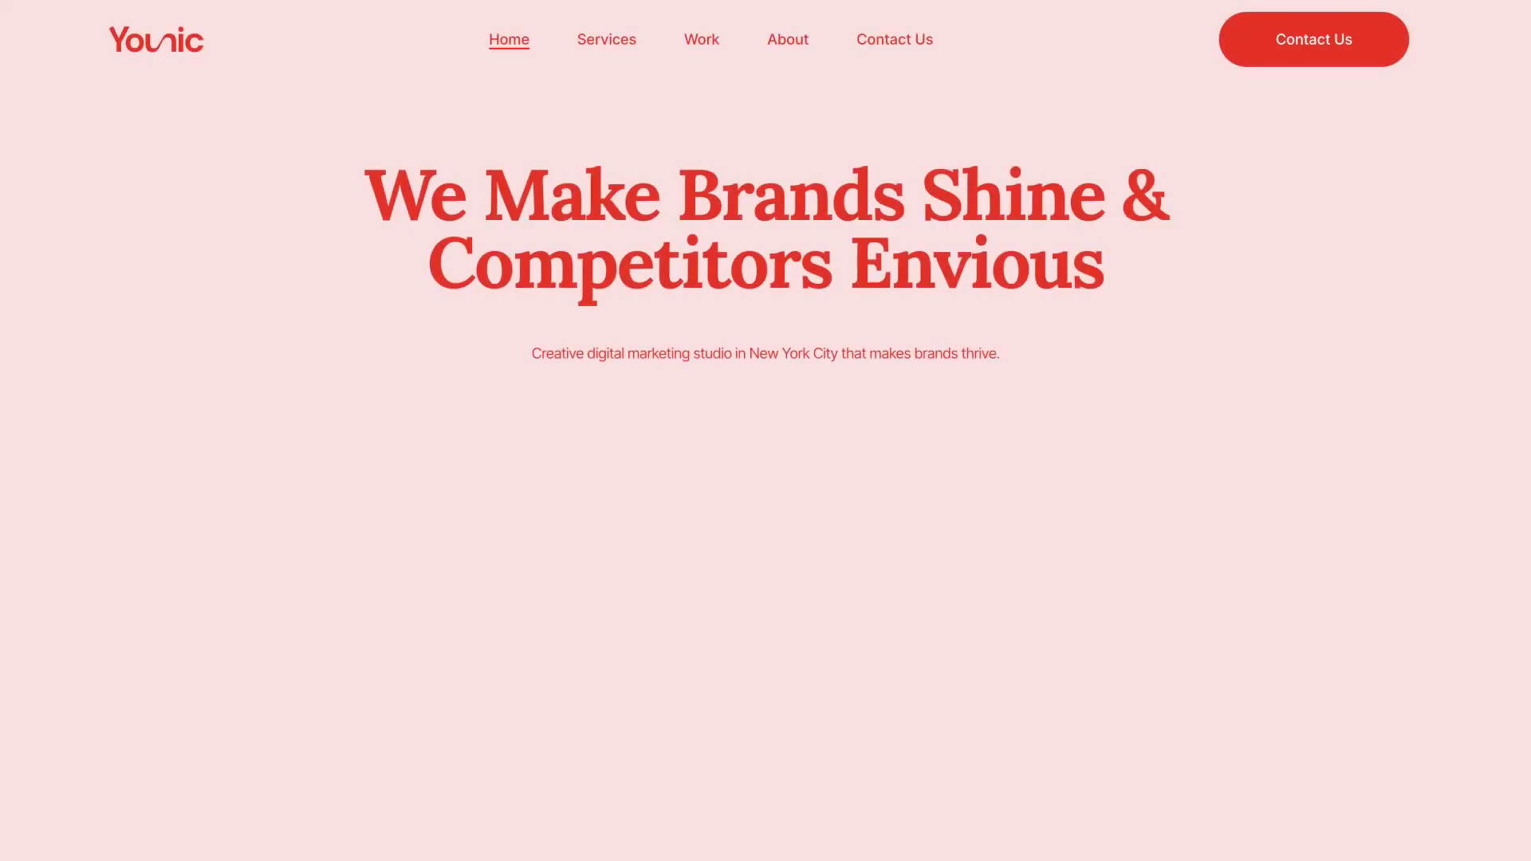
scroll(down, 3)
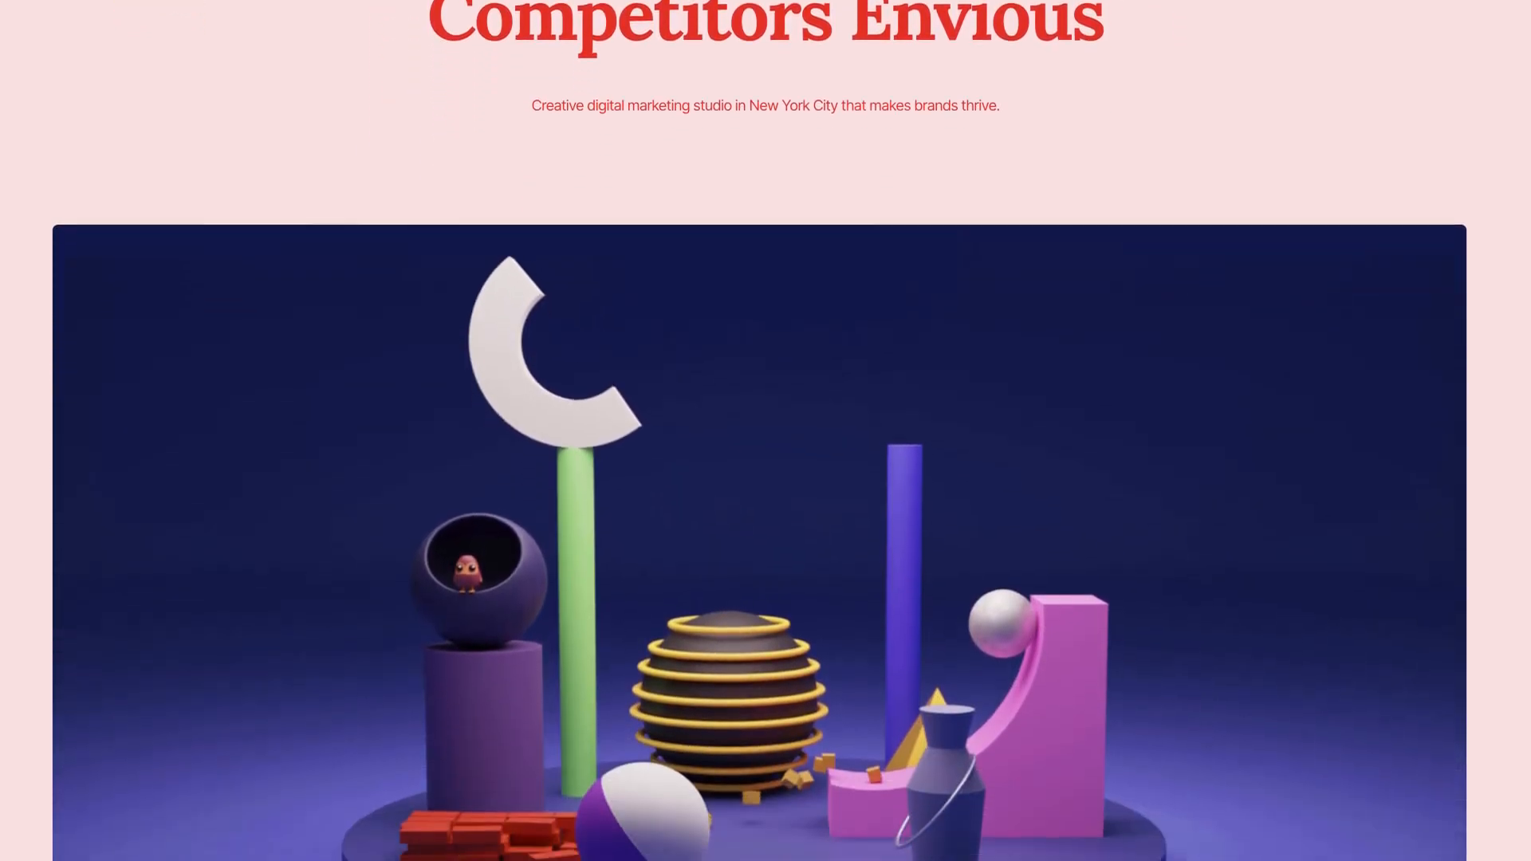
scroll(down, 3)
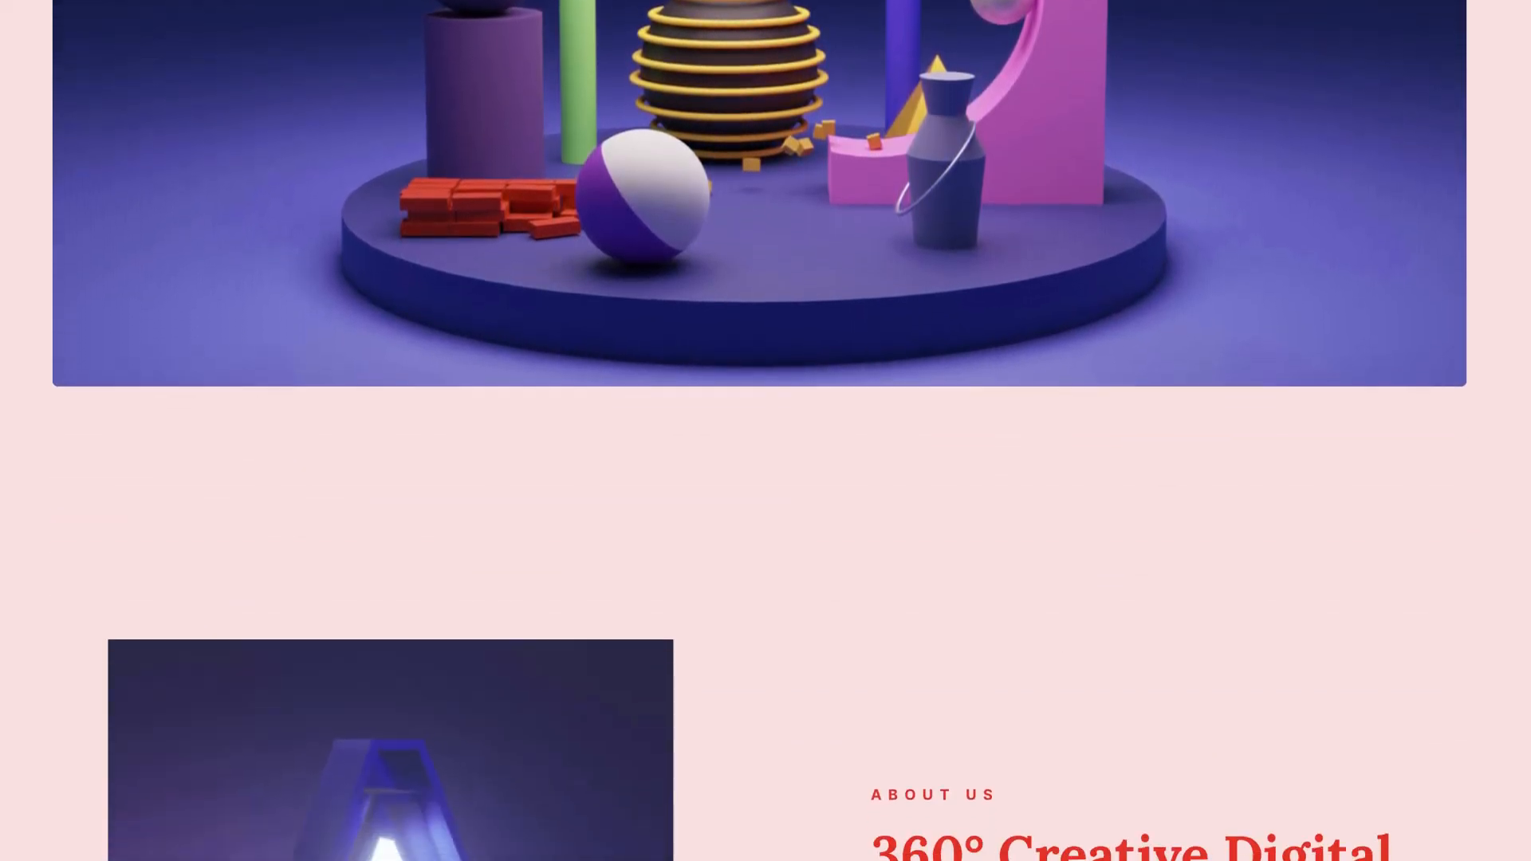
scroll(down, 3)
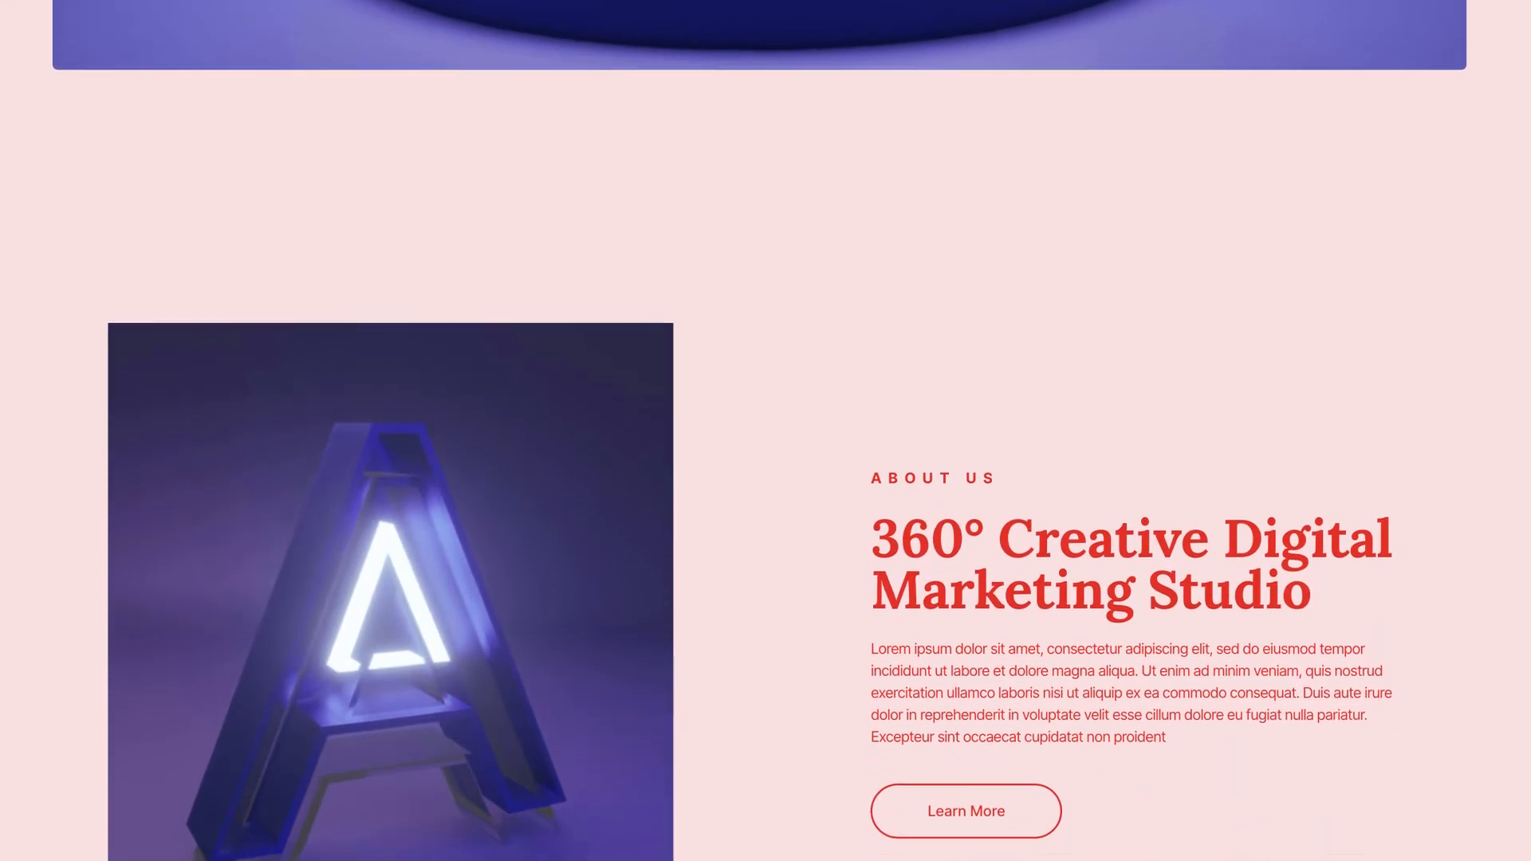
scroll(down, 3)
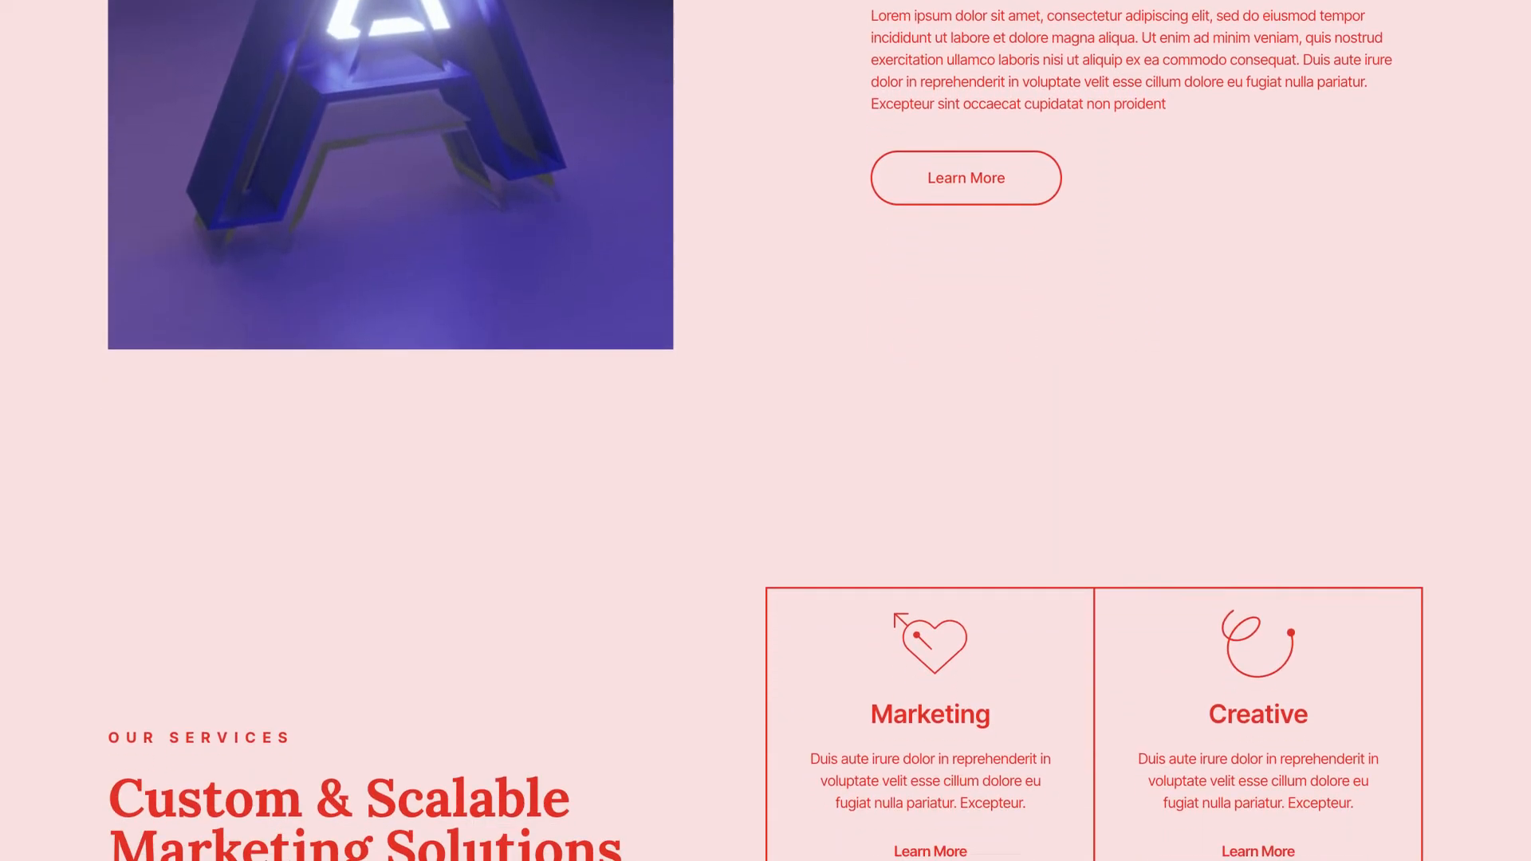
scroll(down, 3)
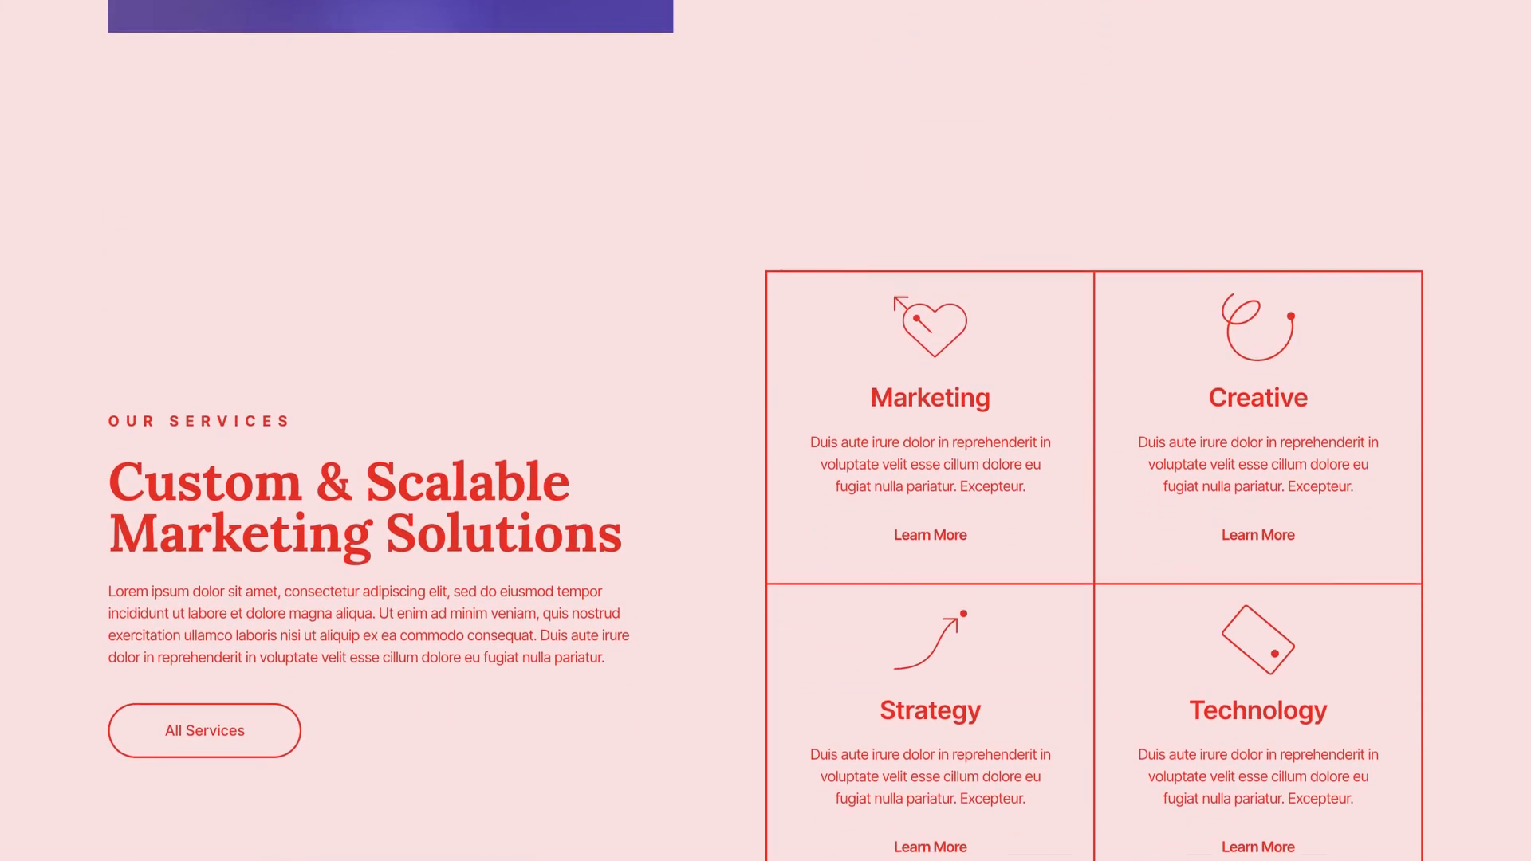